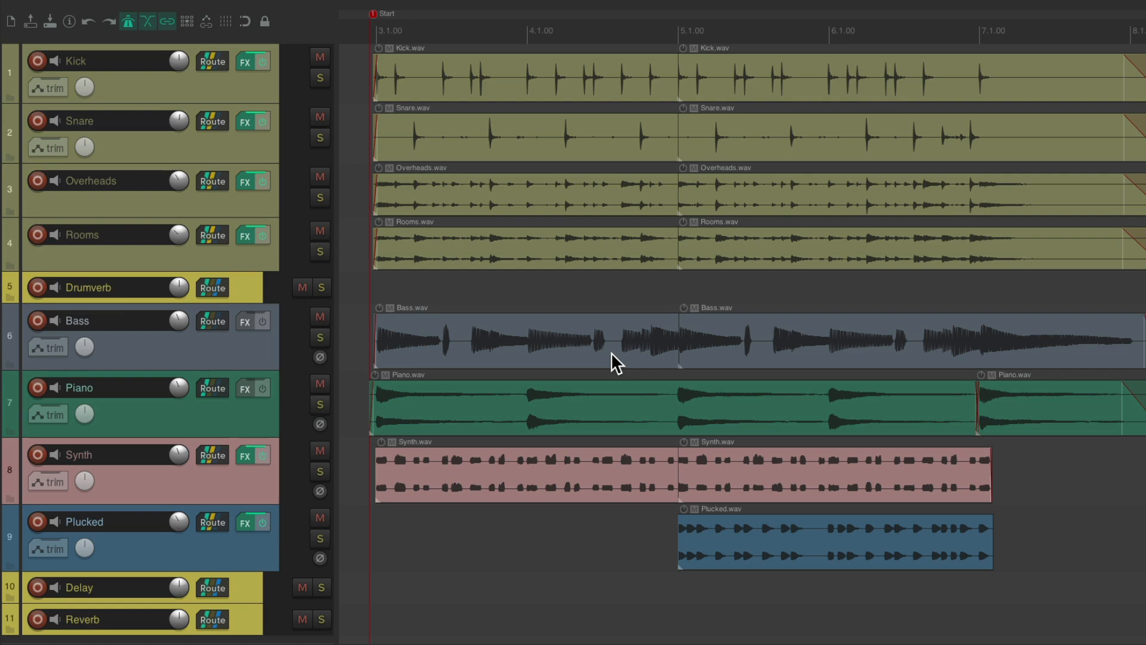
mouse_move(557, 250)
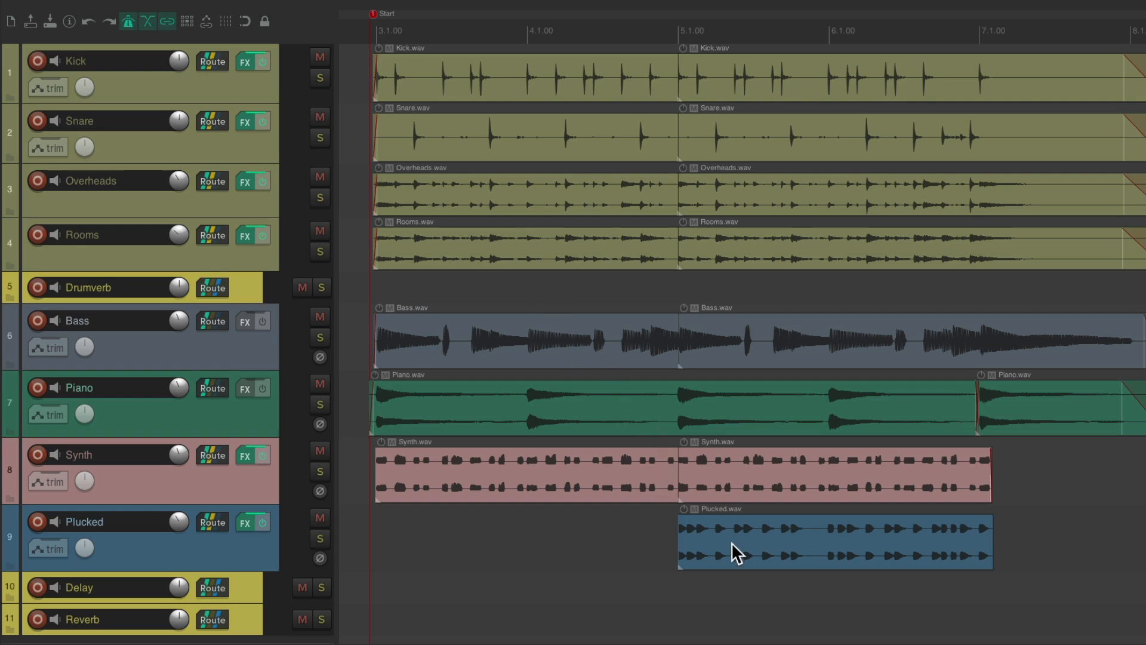
mouse_move(252, 589)
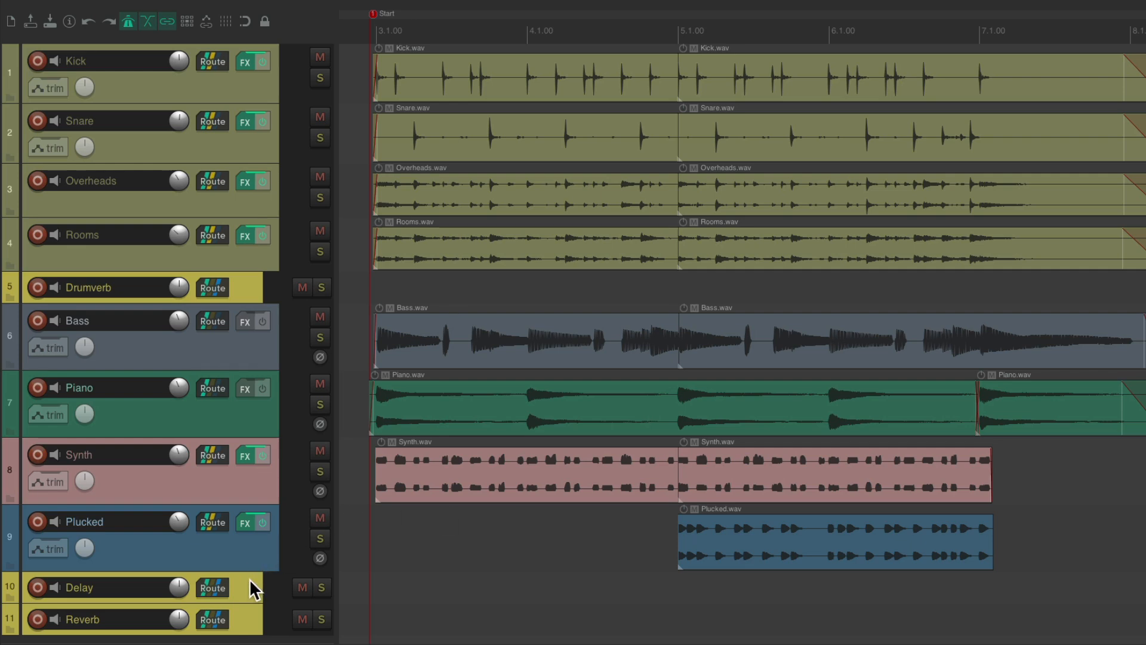
mouse_move(248, 629)
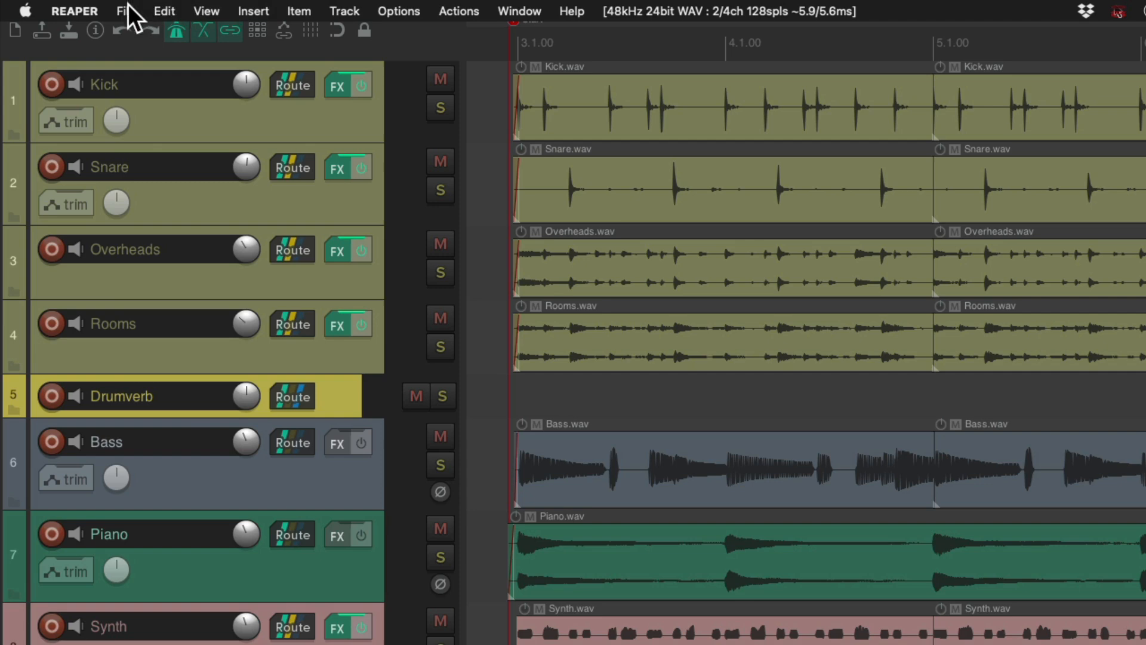
Open Render to File with Master mix as the source, for the entire project as 24-bit WAV.
left_click(125, 10)
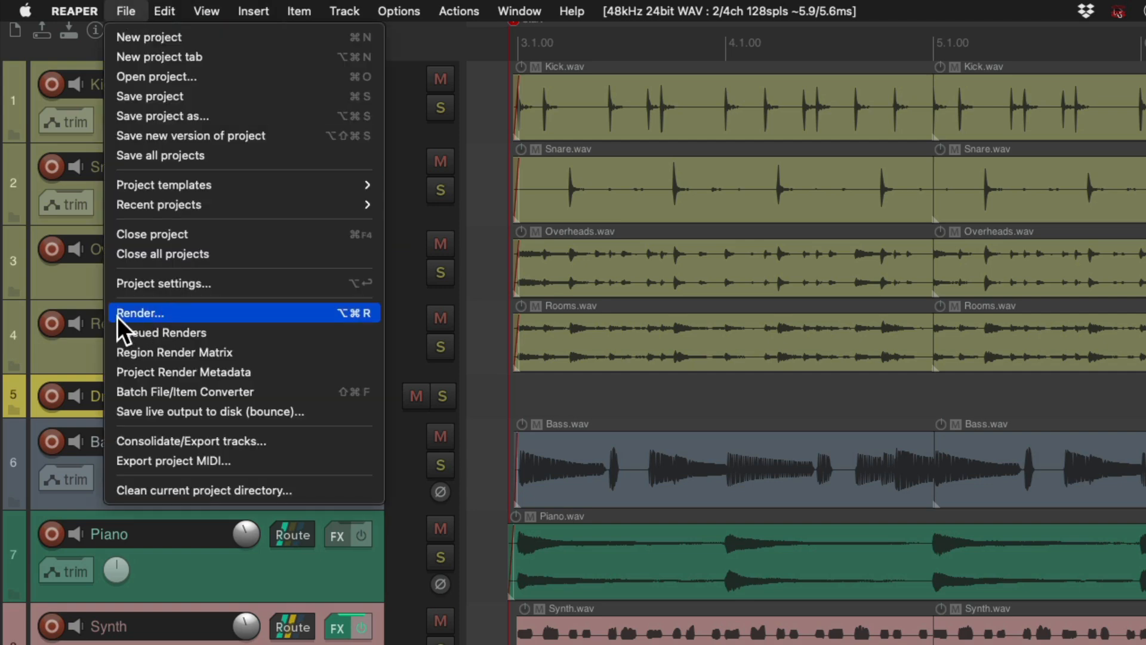
left_click(140, 313)
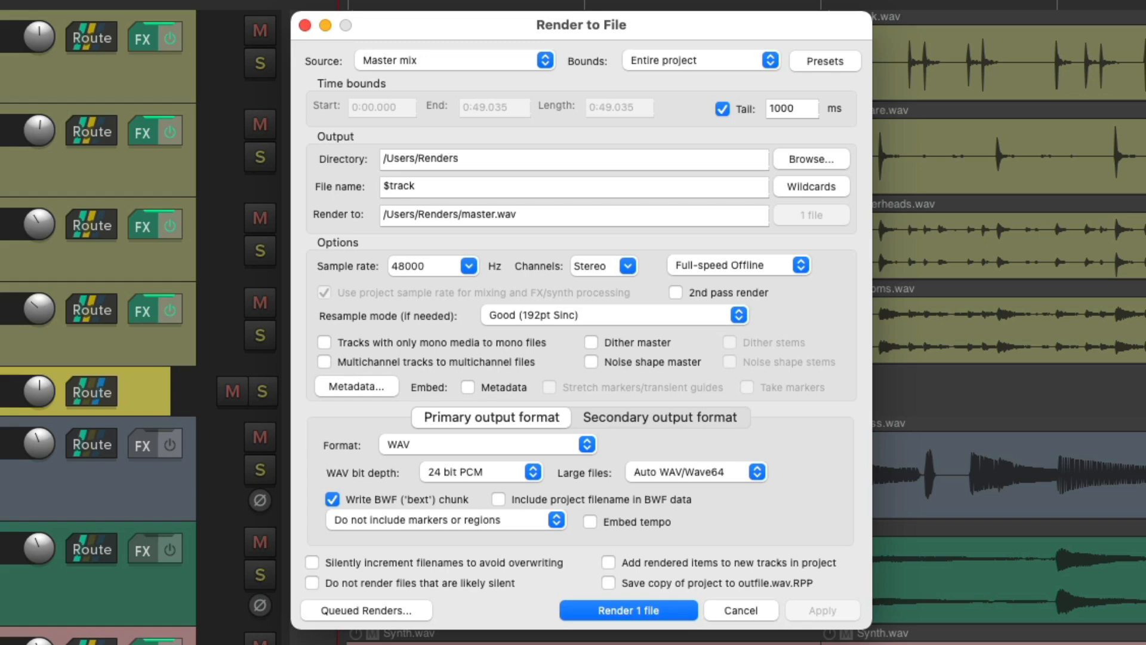
mouse_move(517, 74)
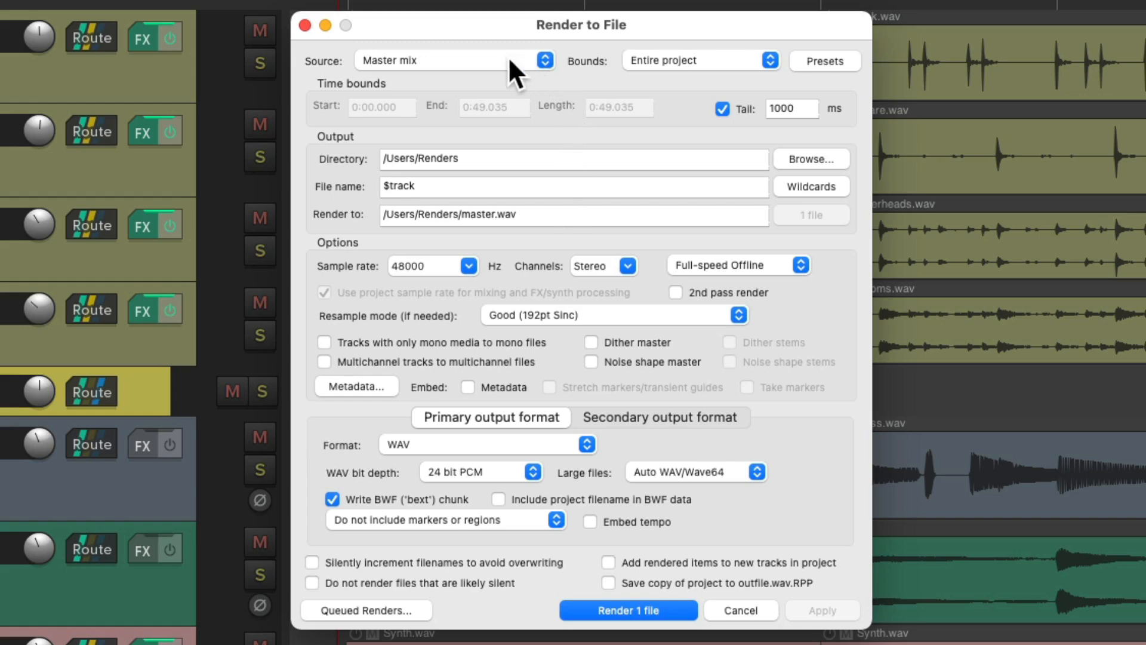
left_click(544, 61)
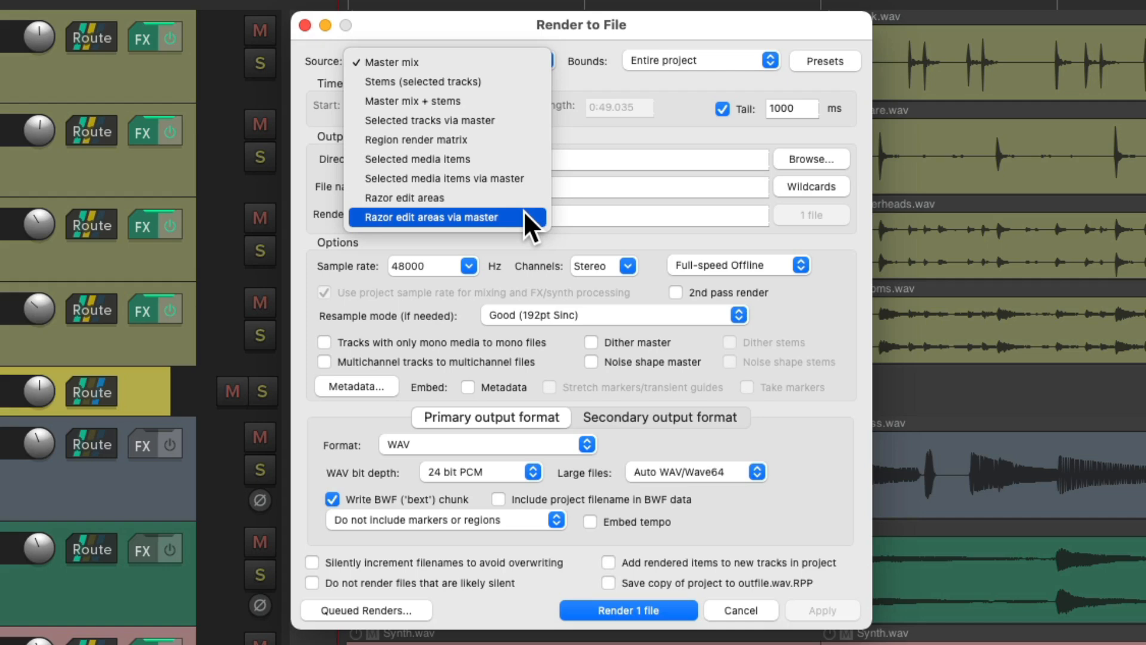
mouse_move(476, 75)
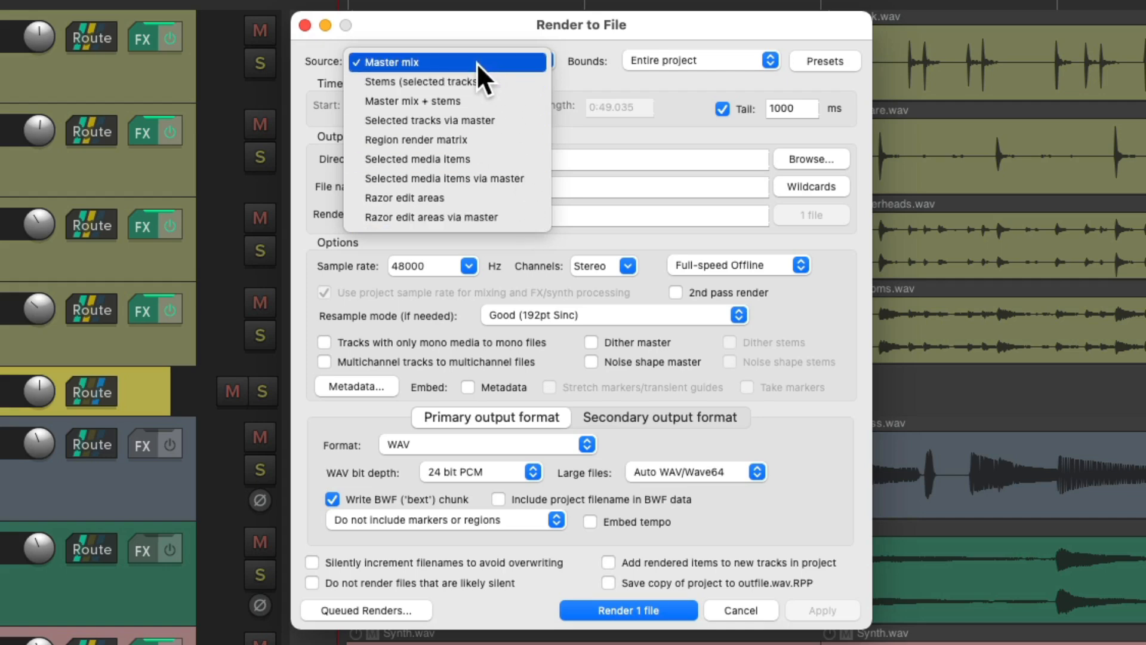
left_click(449, 61)
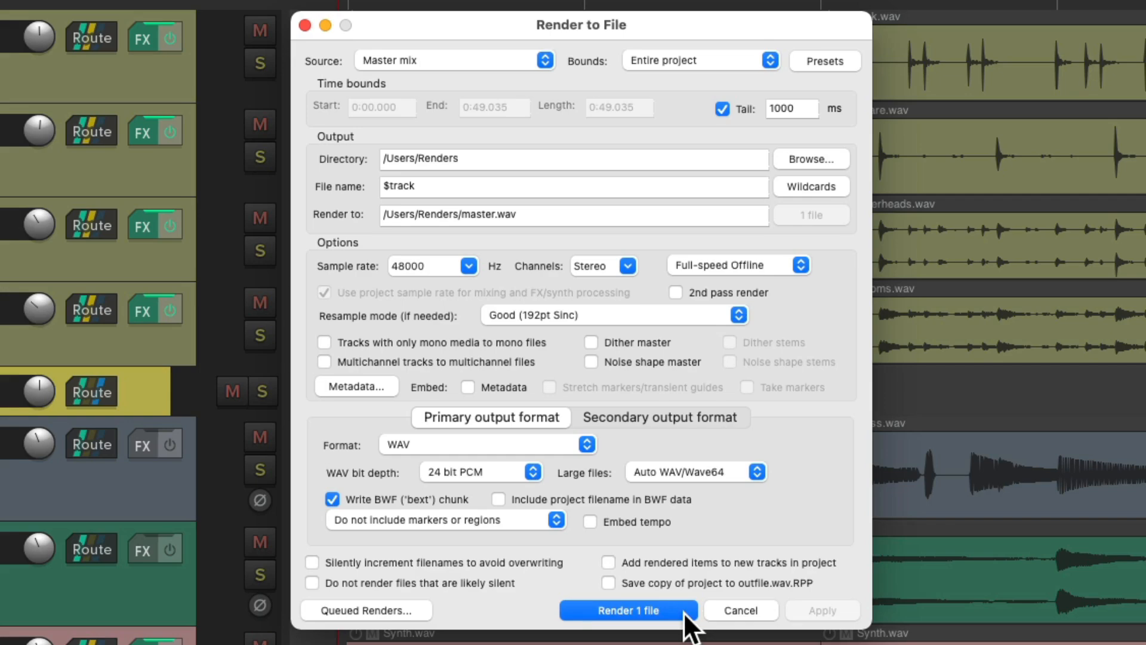
left_click(628, 609)
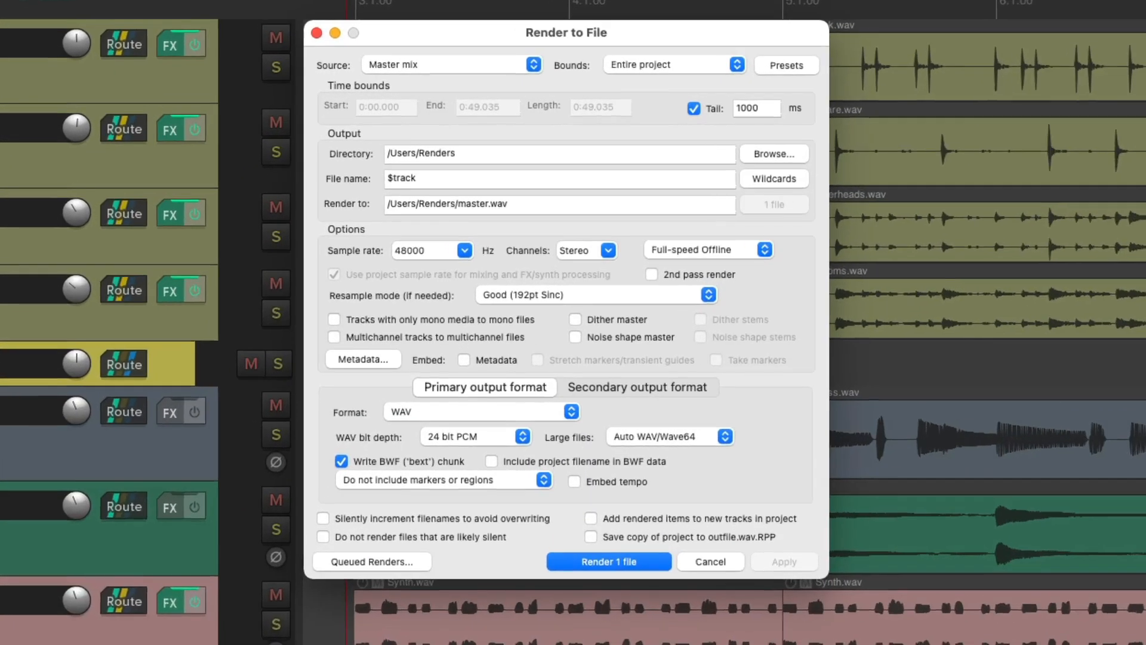
Set the source to Stems (selected tracks) and render four drum stems as 24-bit WAVs.
left_click(452, 63)
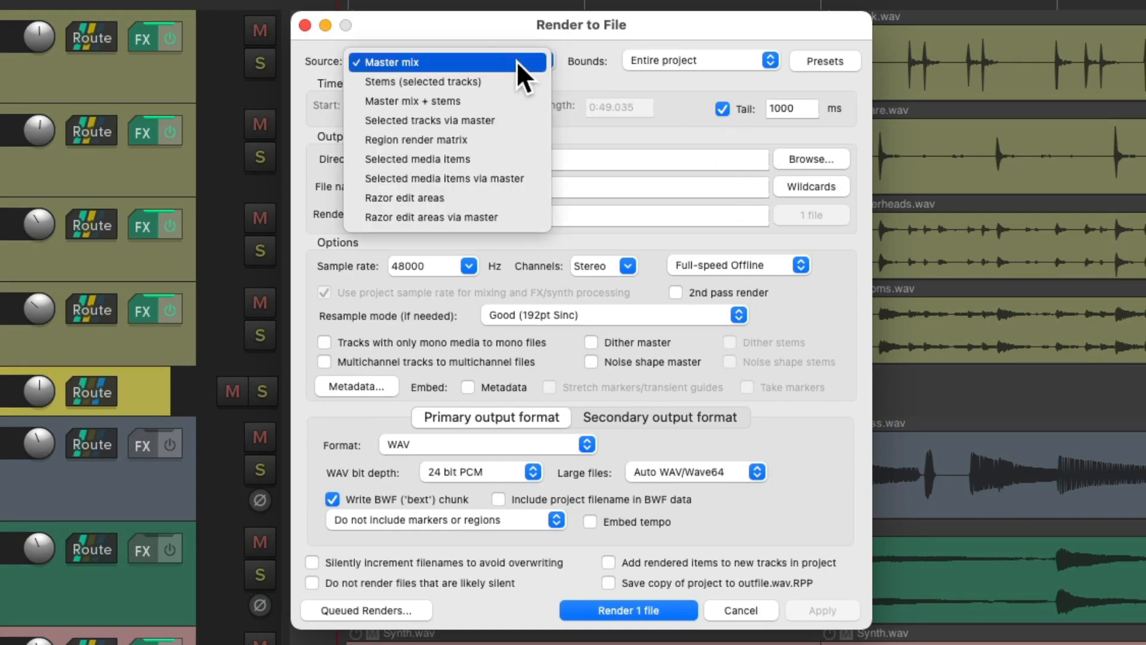
mouse_move(446, 81)
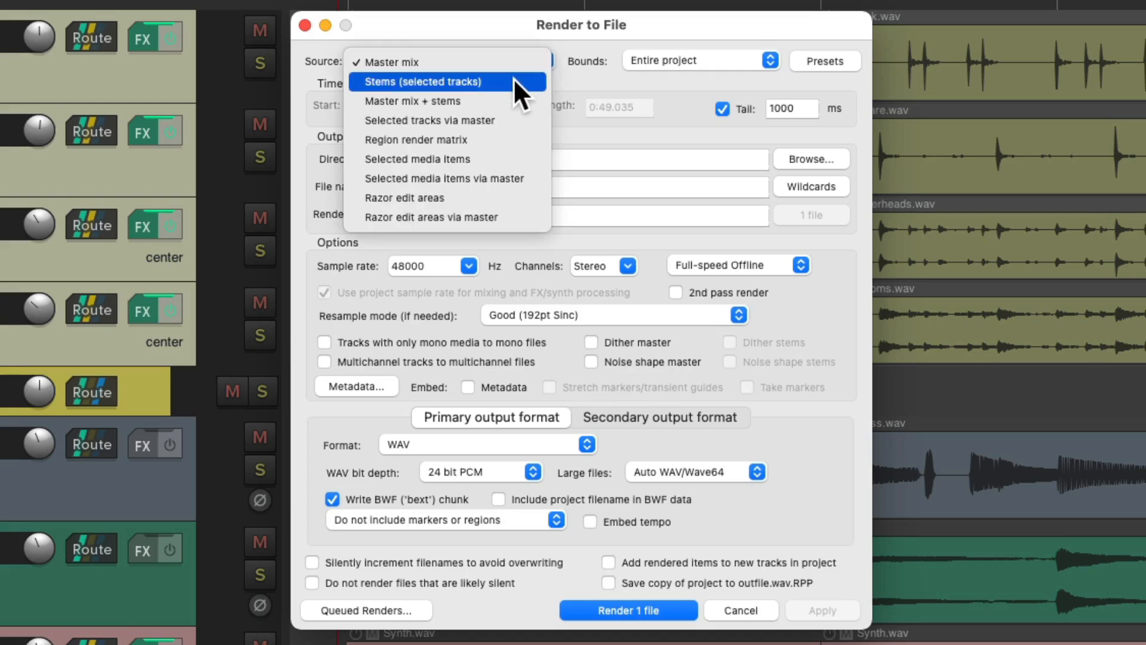
left_click(430, 81)
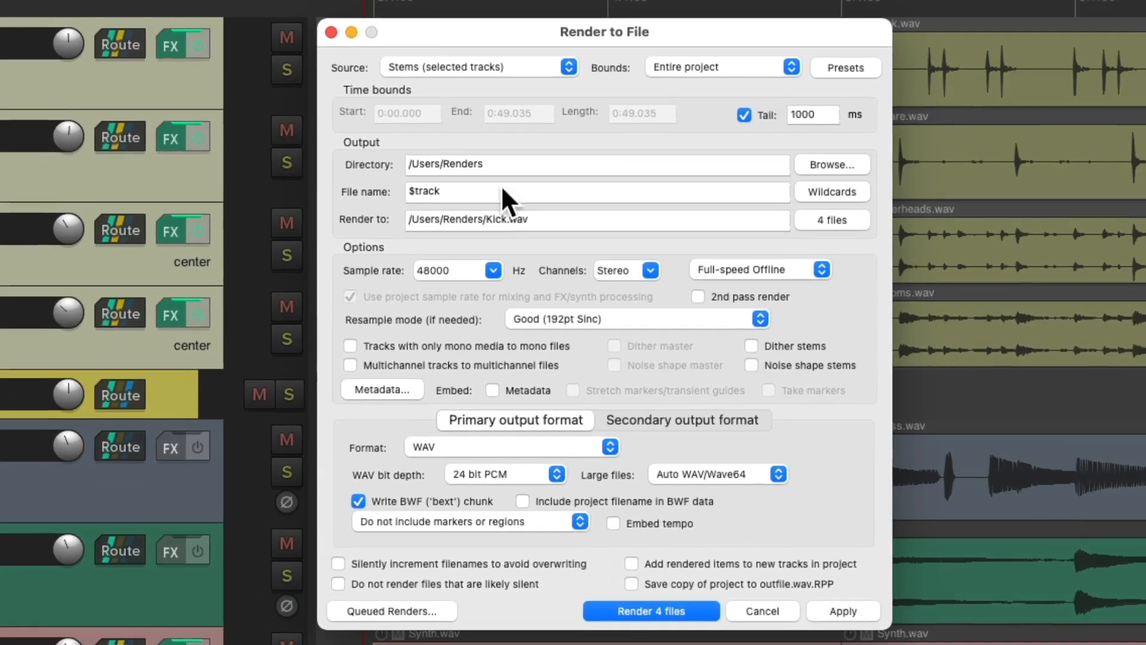
left_click(650, 610)
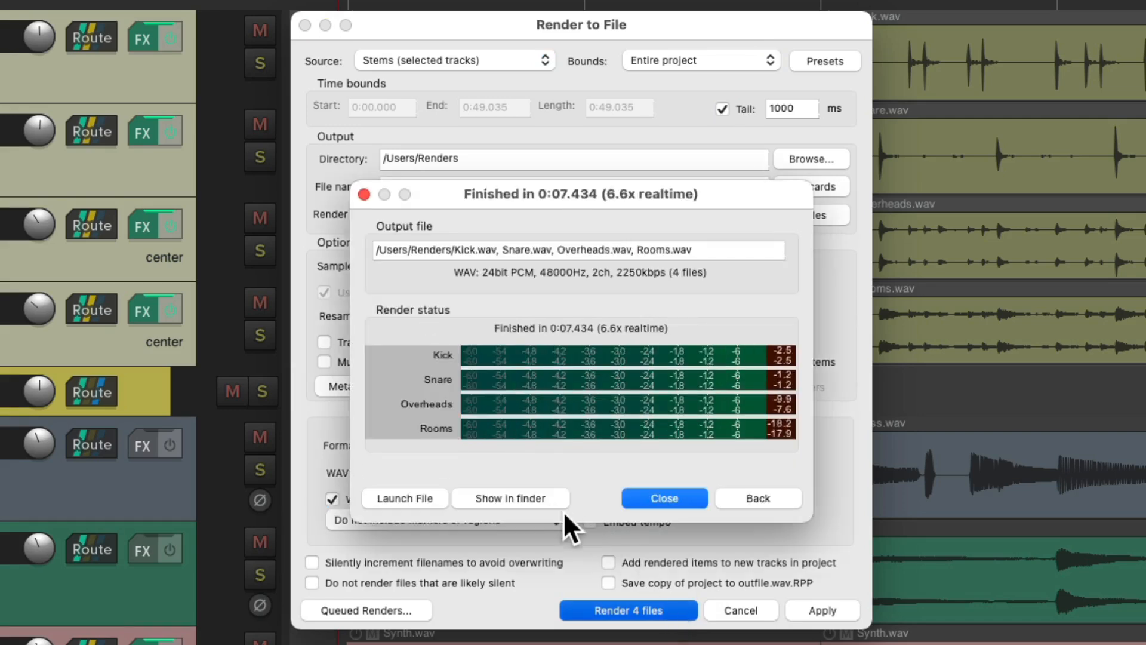
left_click(510, 498)
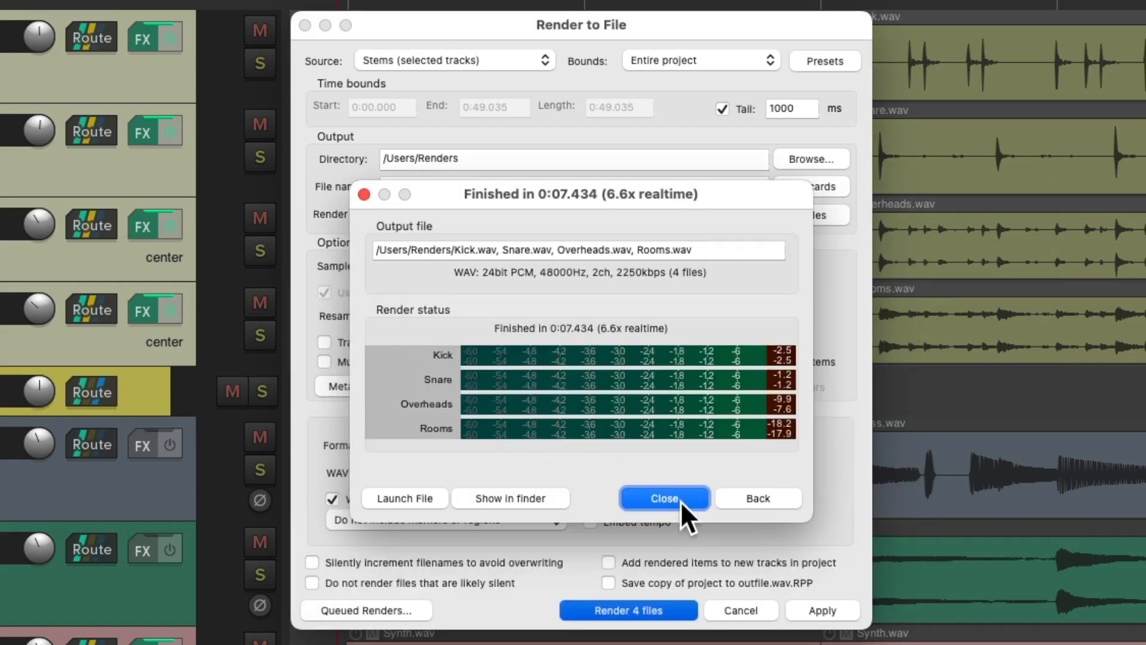
Dismiss the finished render summary and return to the menus.
left_click(663, 497)
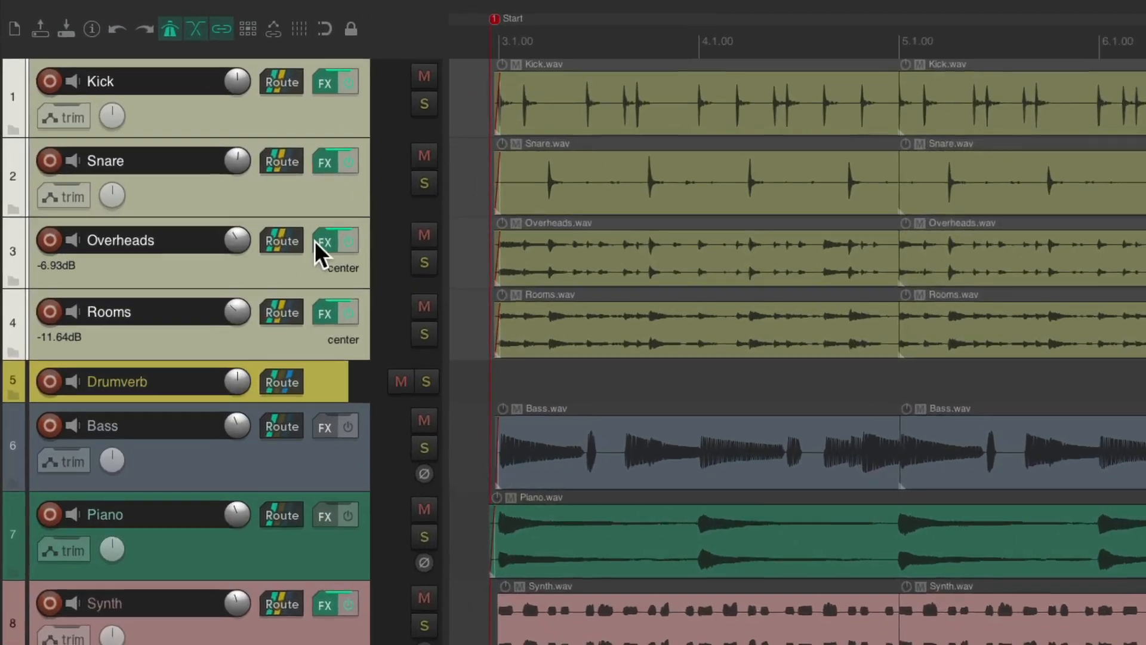
left_click(249, 13)
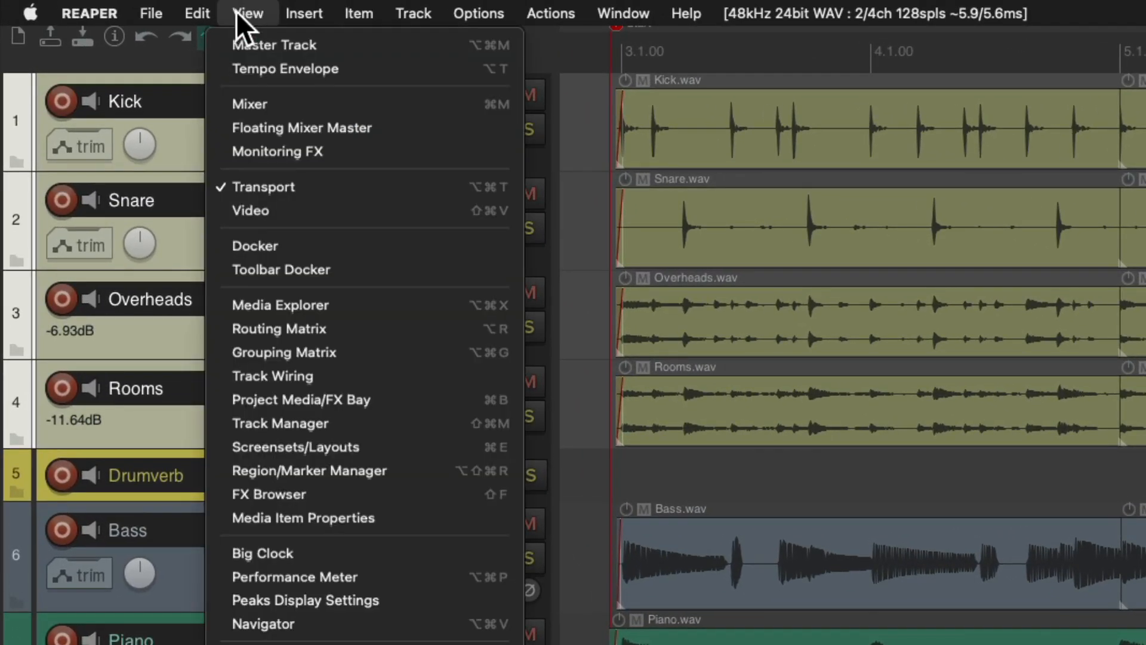
mouse_move(274, 45)
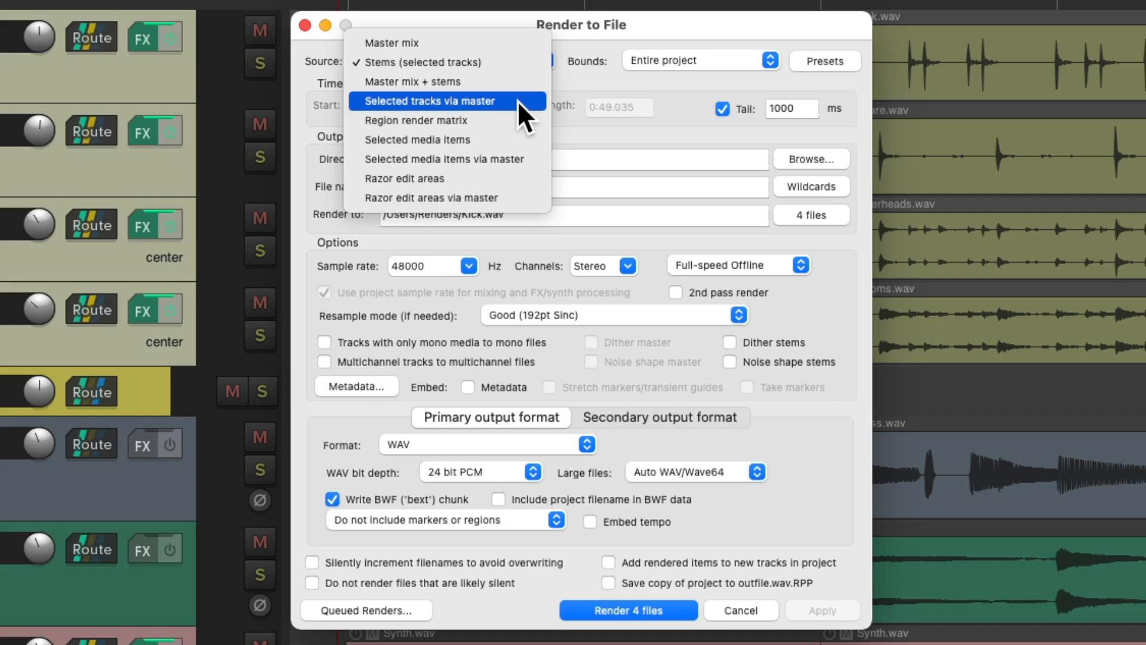
Render the four drum tracks via master as 24-bit WAVs and dismiss the summary.
left_click(434, 101)
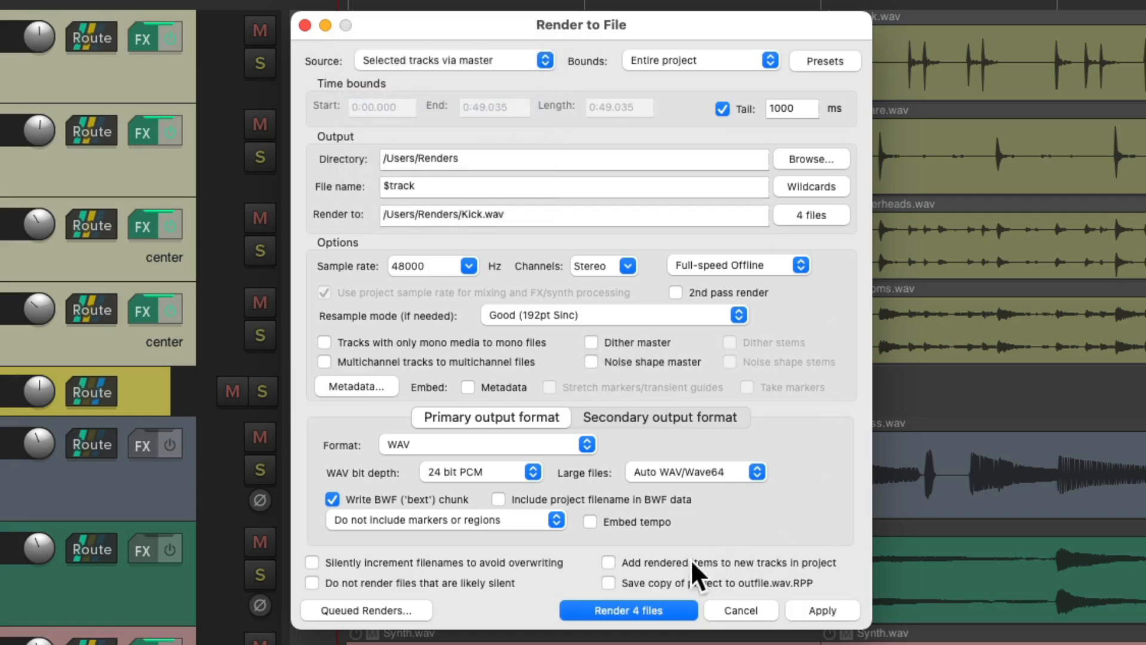
left_click(627, 610)
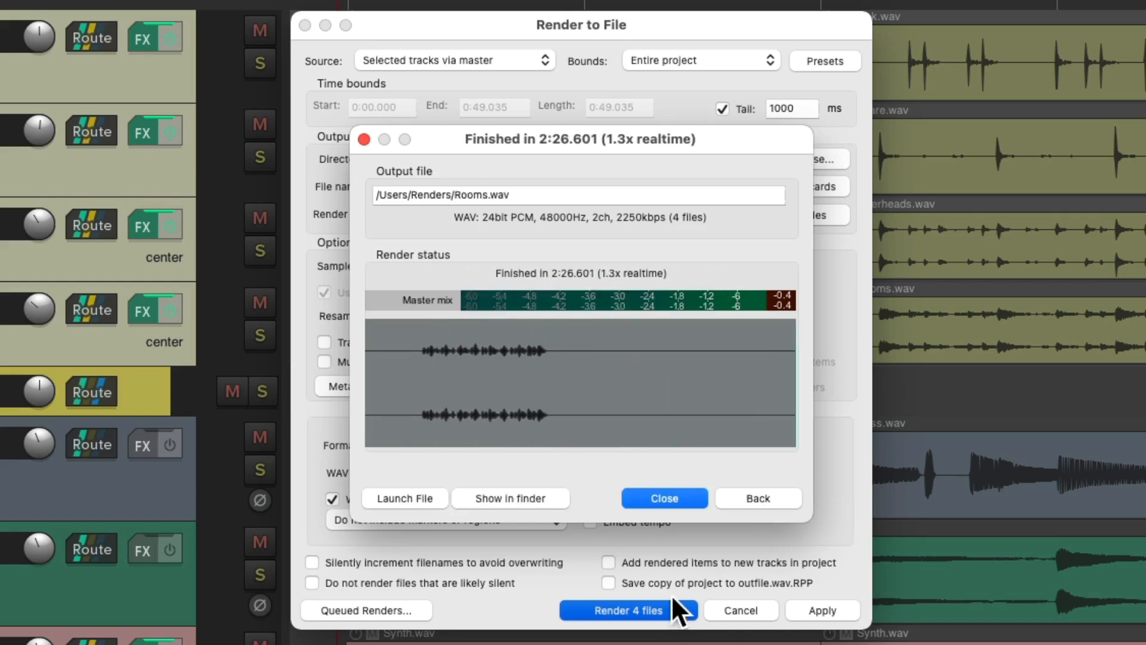
left_click(510, 498)
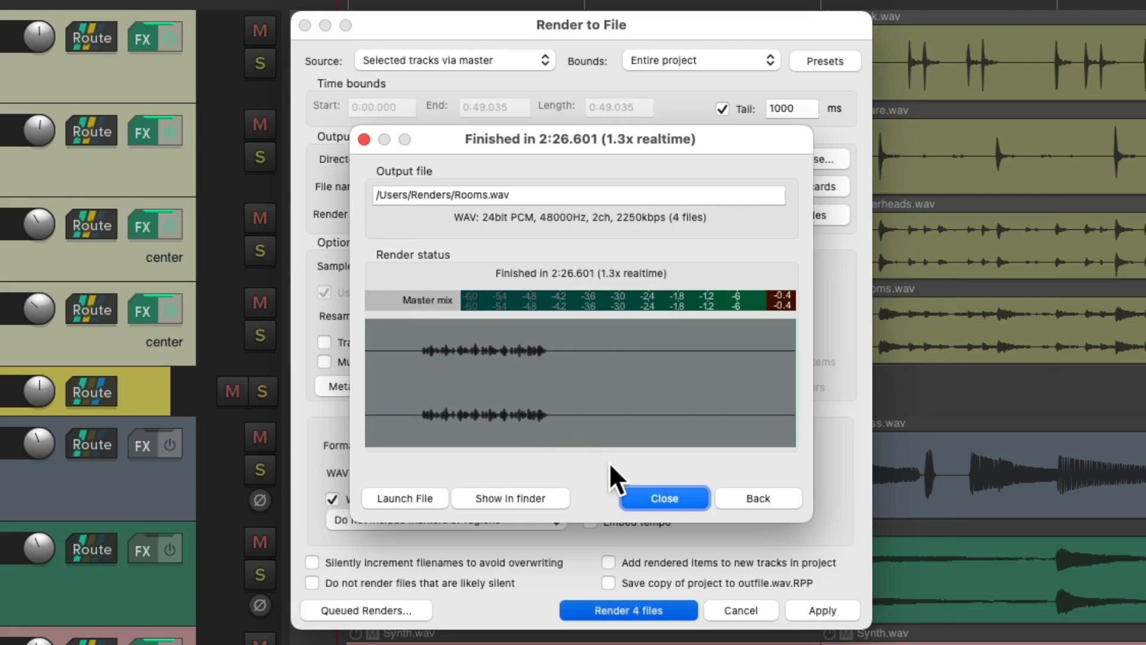
left_click(662, 498)
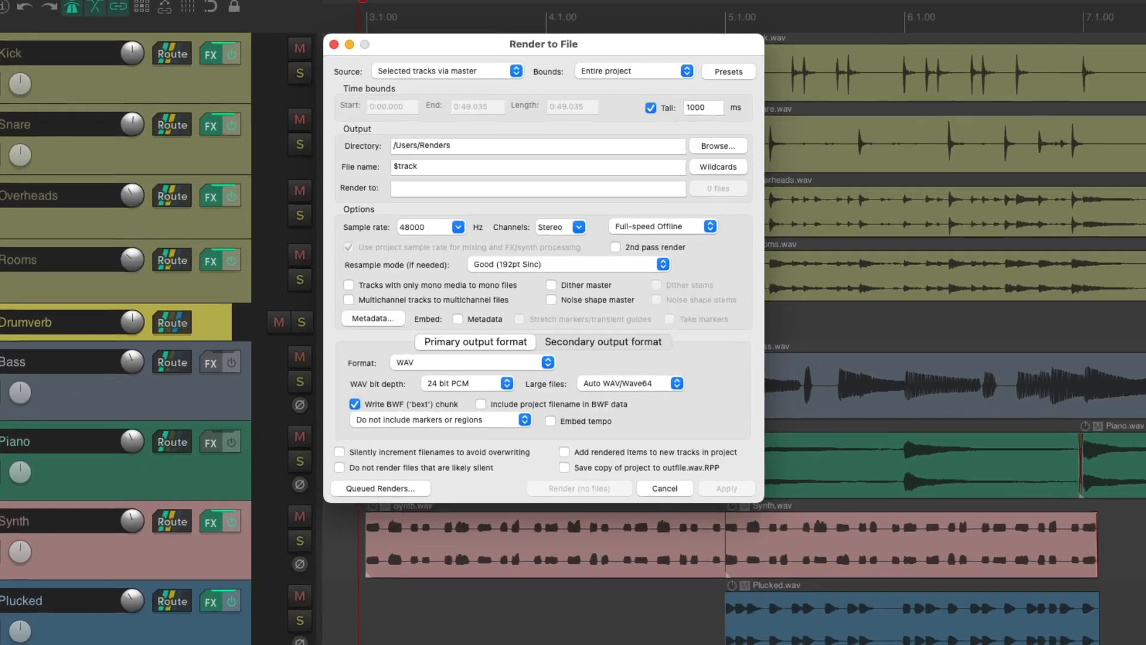
Open the render source list, still set to selected tracks via master.
left_click(449, 71)
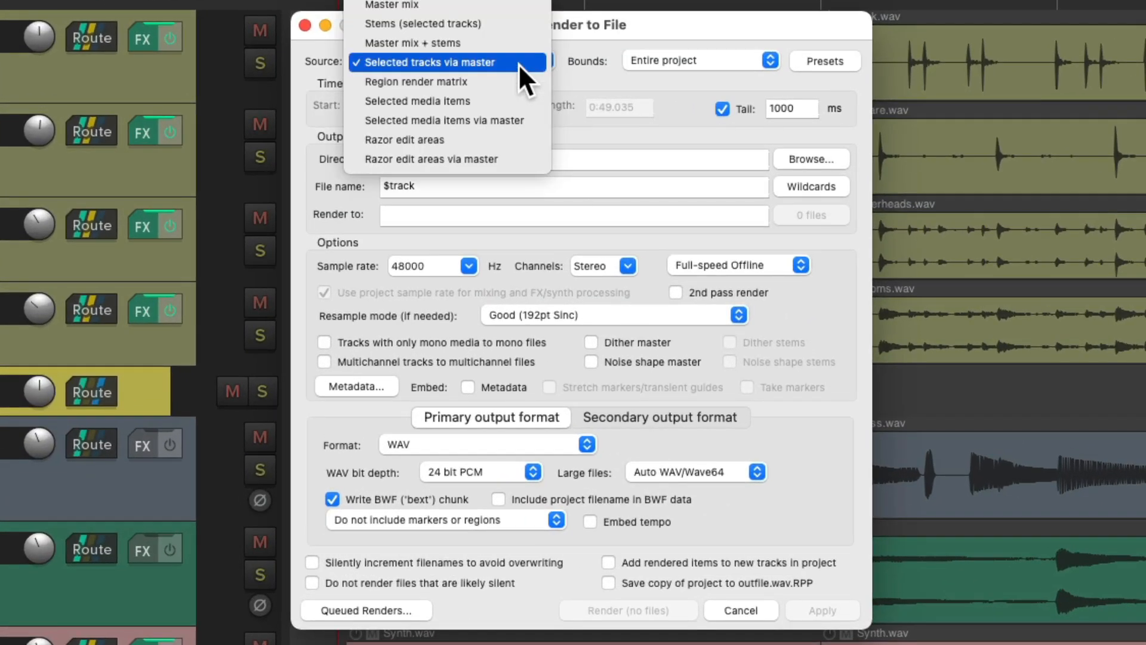
mouse_move(413, 42)
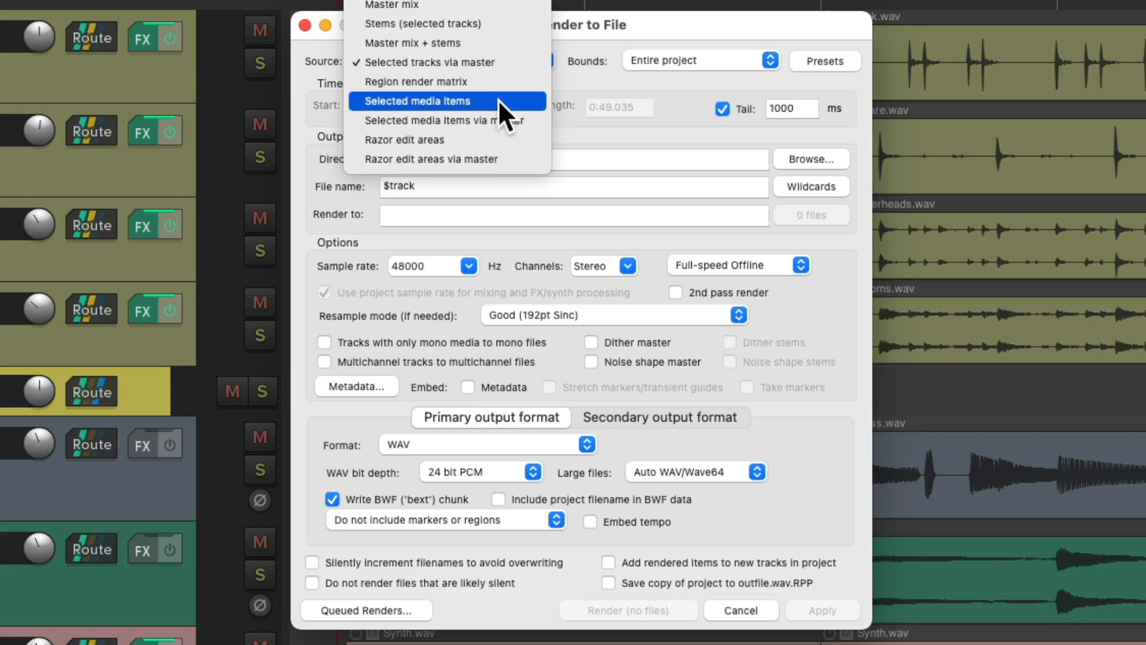
mouse_move(503, 120)
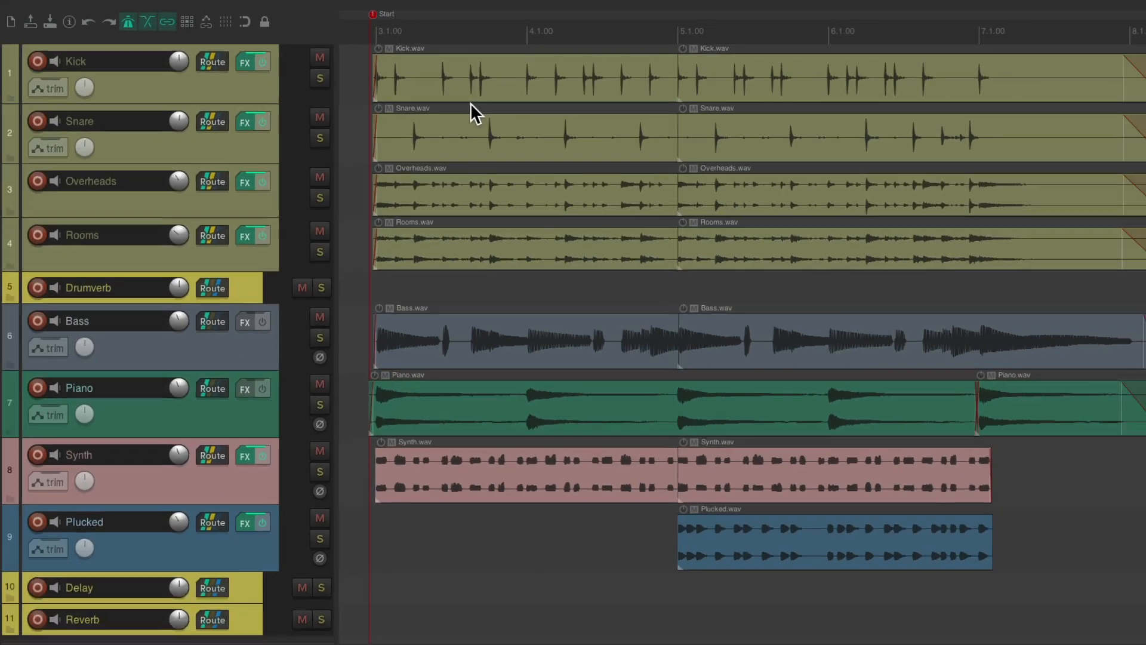
mouse_move(283, 383)
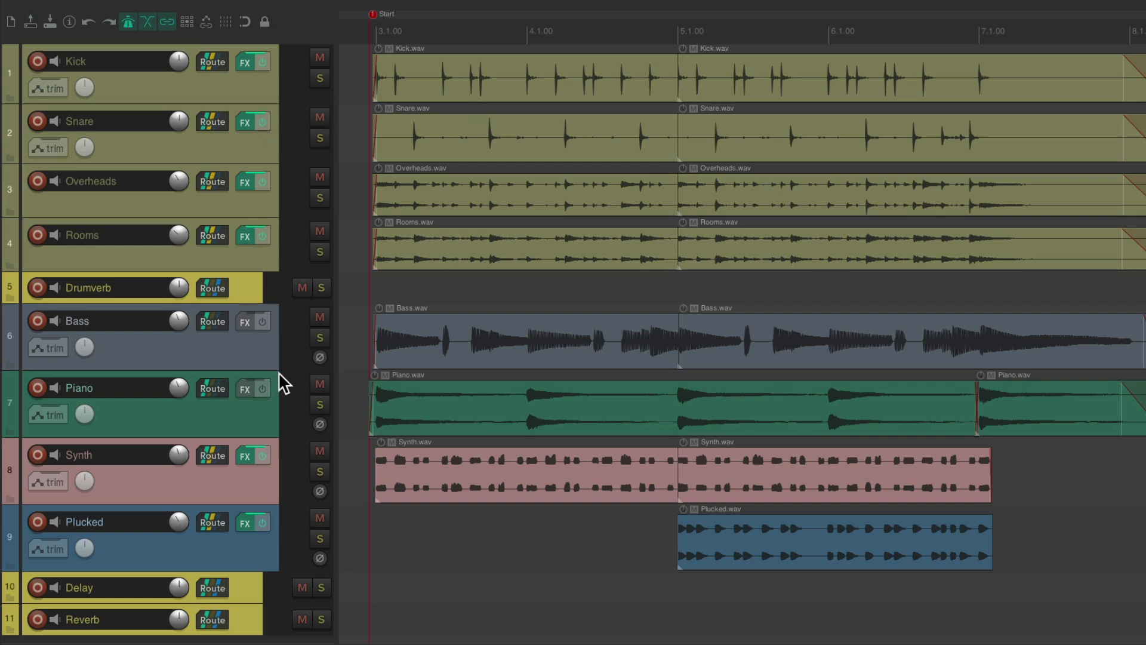
mouse_move(686, 175)
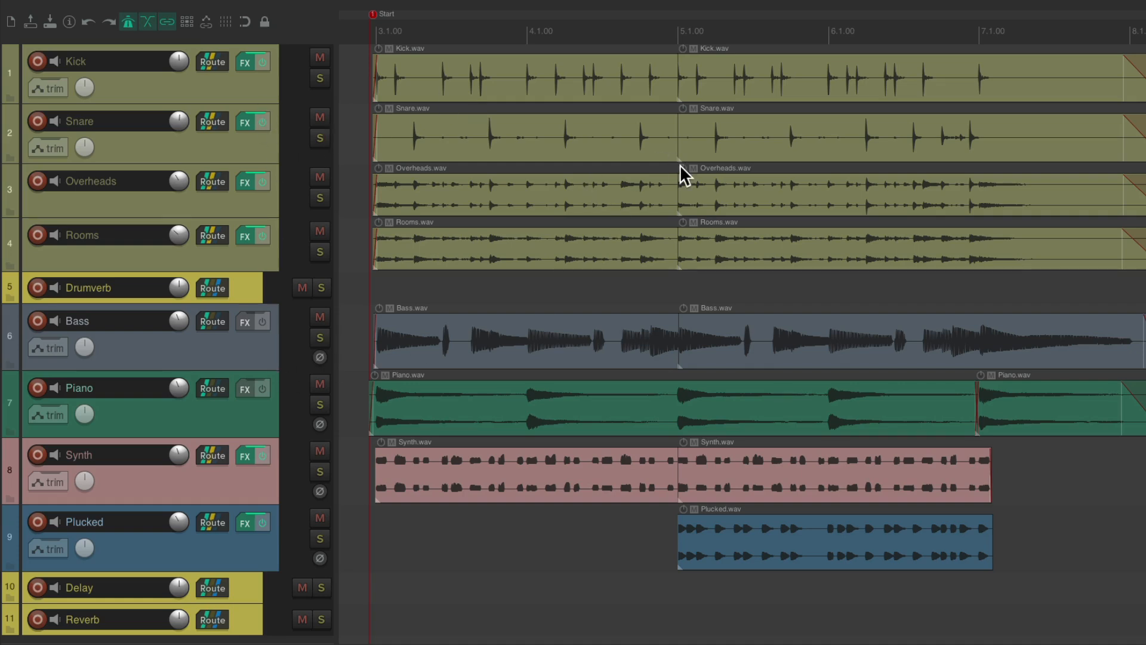
mouse_move(570, 73)
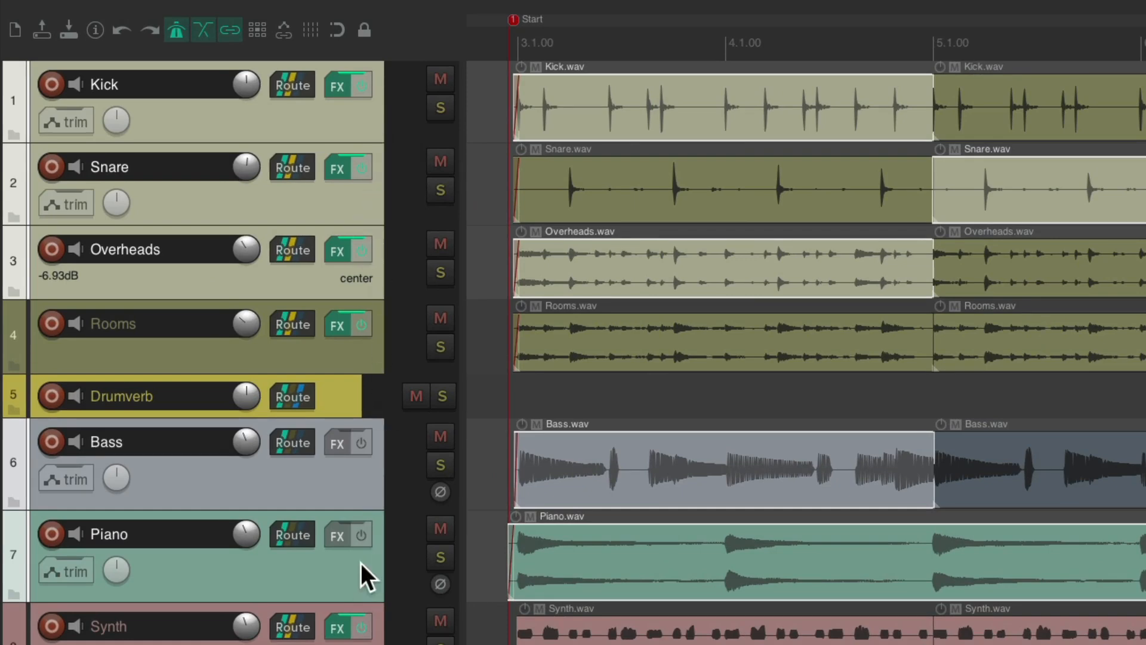
mouse_move(123, 139)
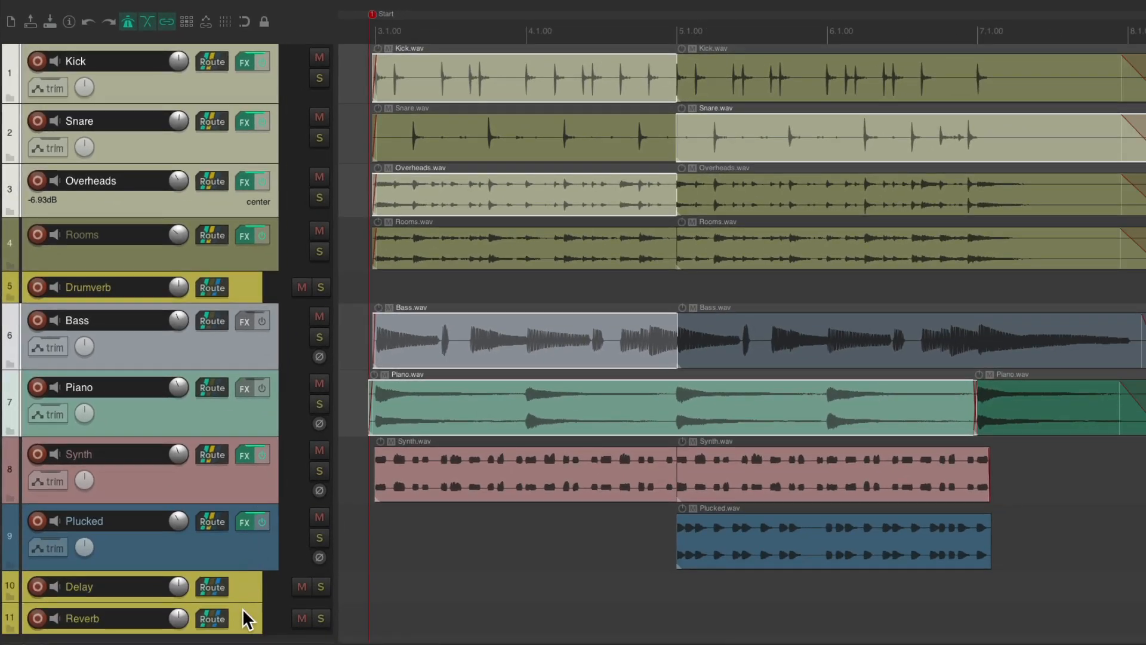
Render the five selected media items to five 24-bit WAV files and close the window.
left_click(247, 13)
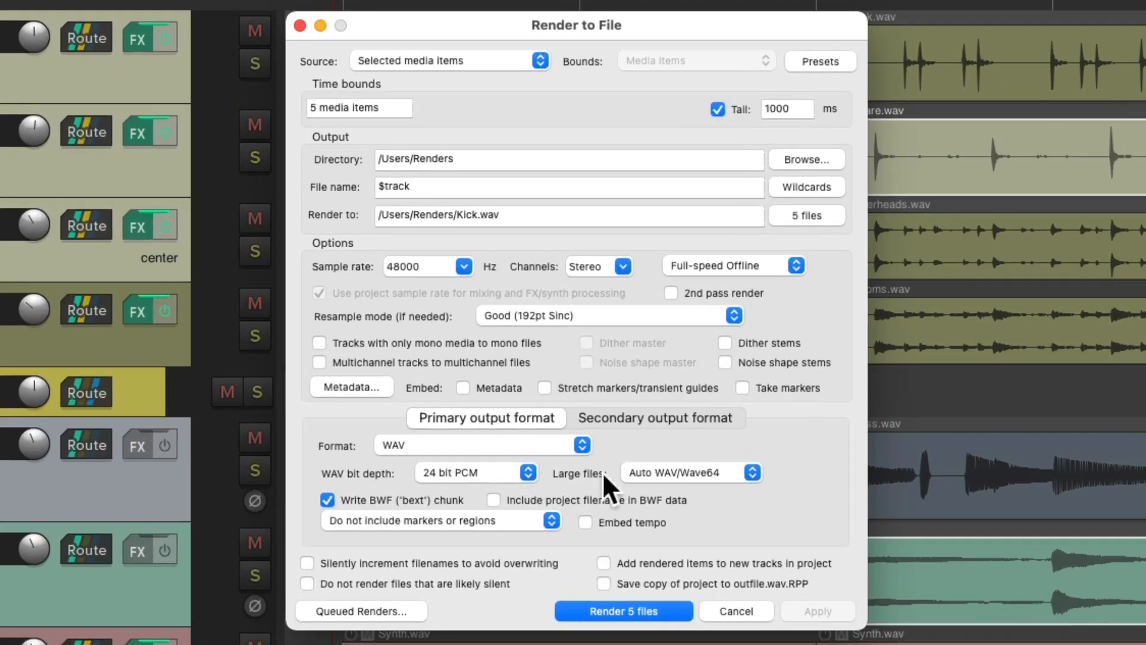
mouse_move(654, 557)
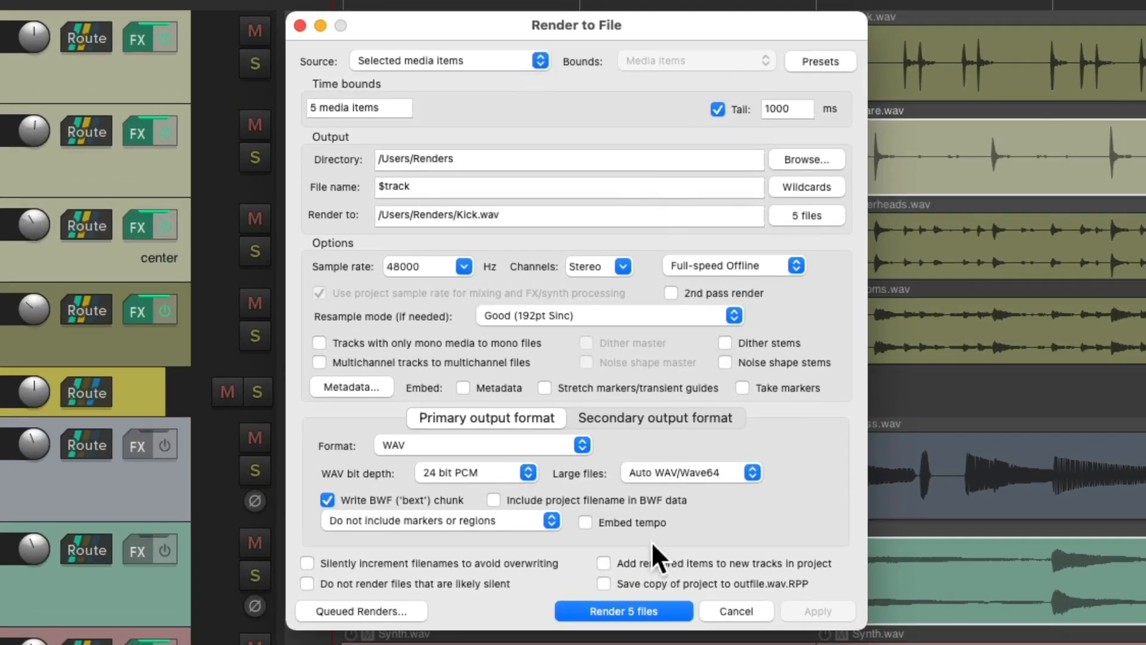
left_click(622, 610)
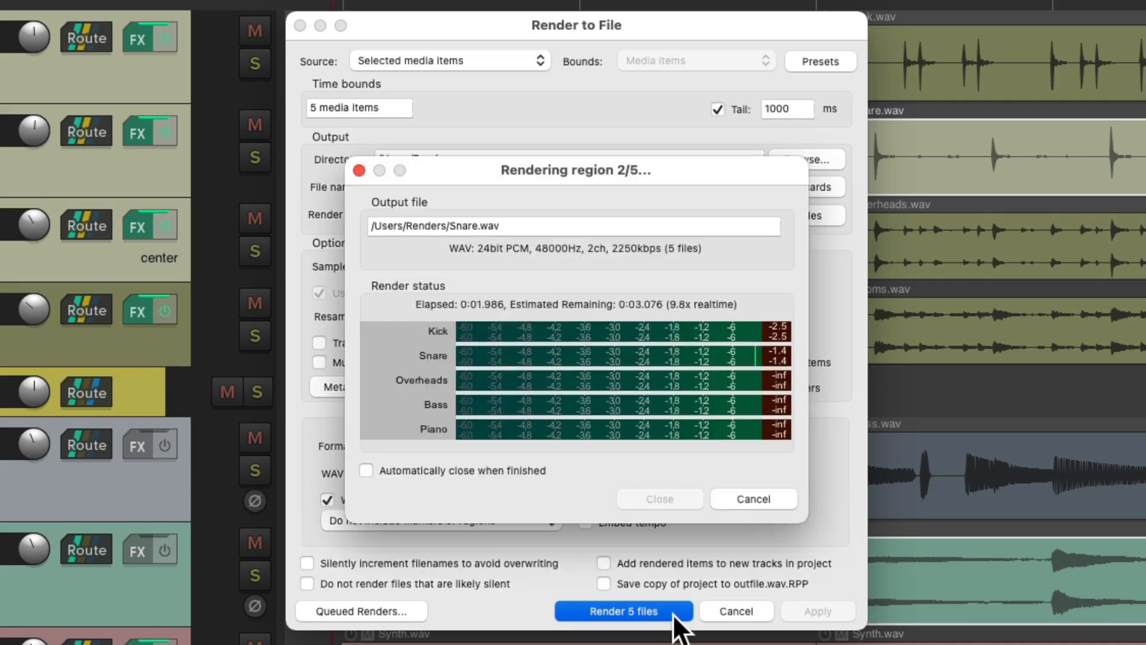
left_click(622, 610)
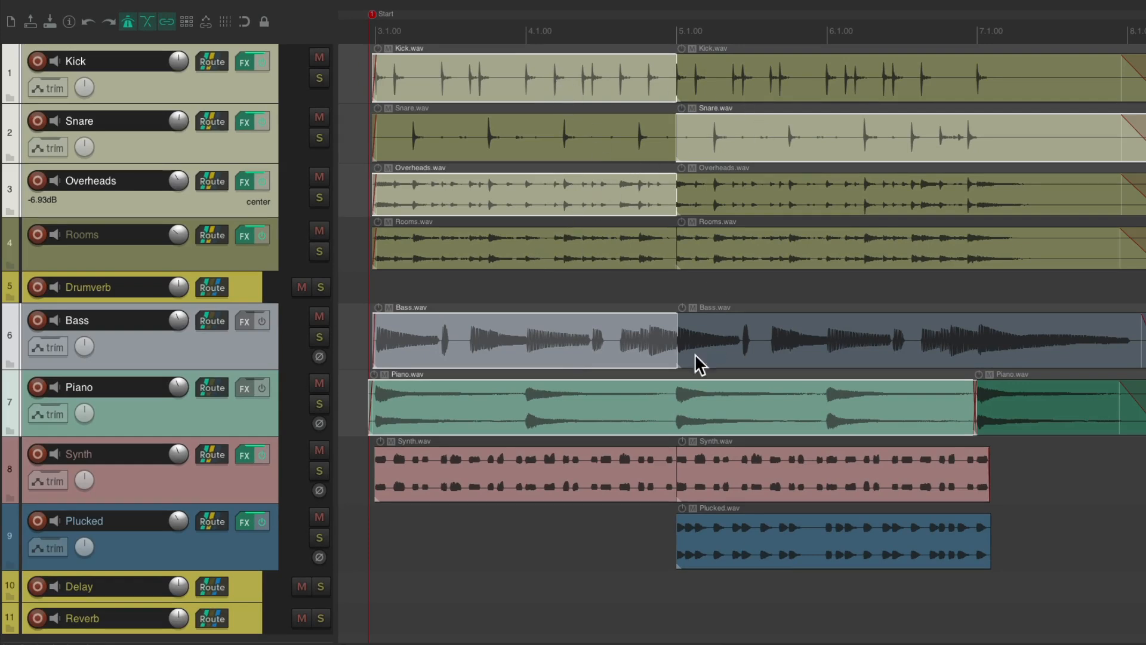
mouse_move(708, 479)
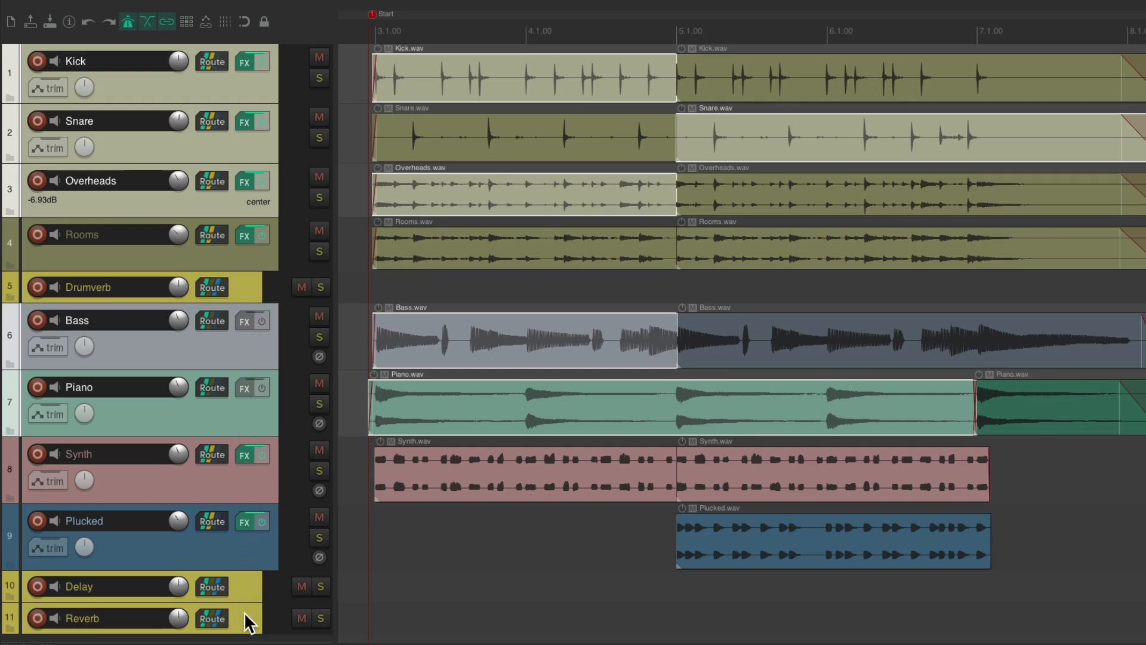
Render the five items with 'Selected media items via master', view the files, and close the report.
left_click(247, 14)
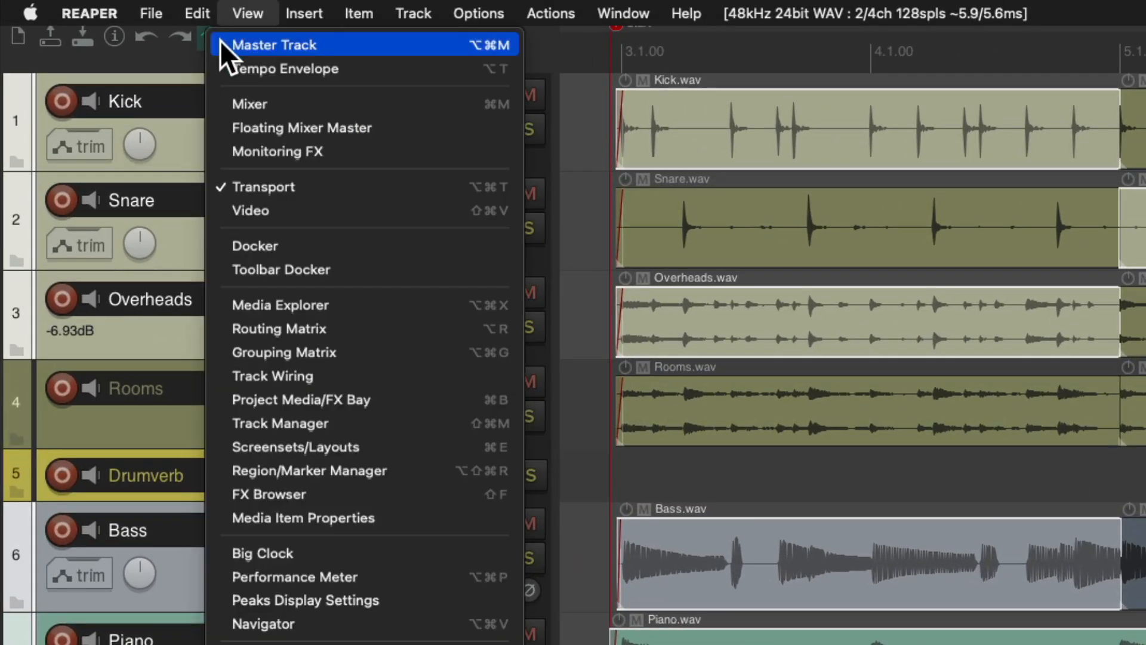
left_click(274, 45)
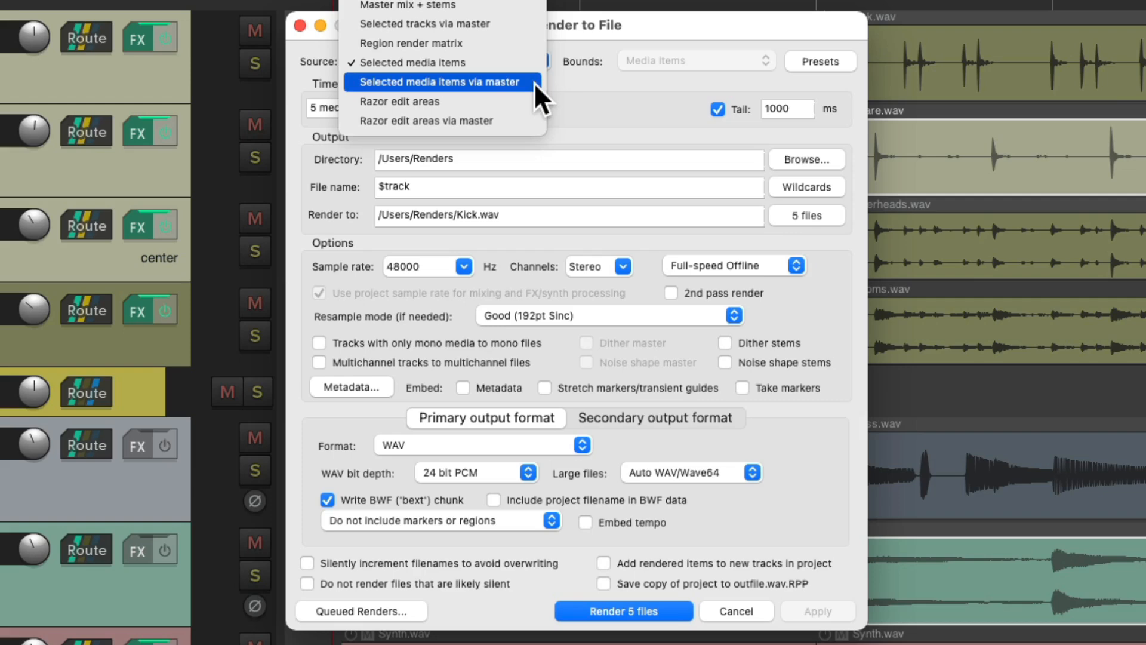
left_click(439, 81)
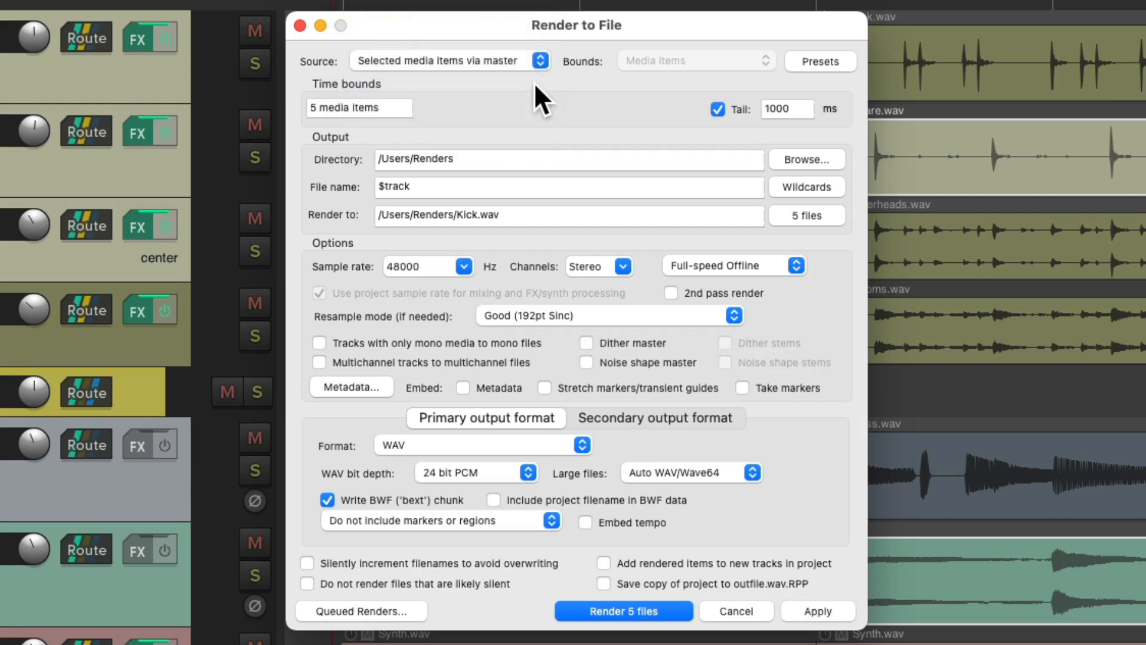
left_click(622, 610)
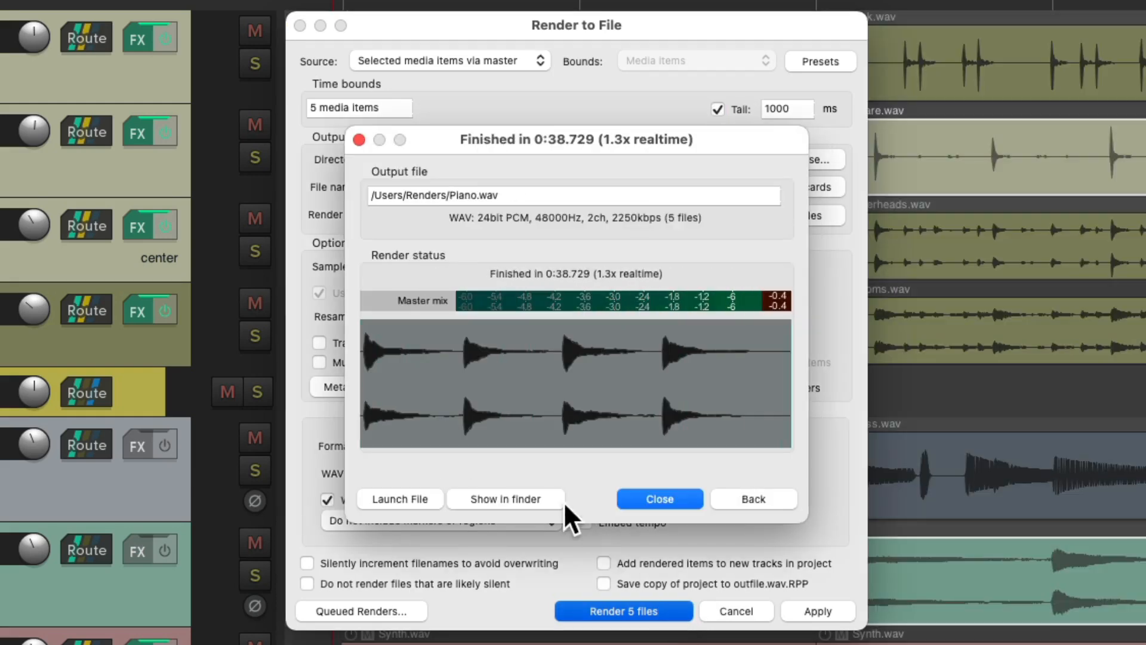
left_click(505, 499)
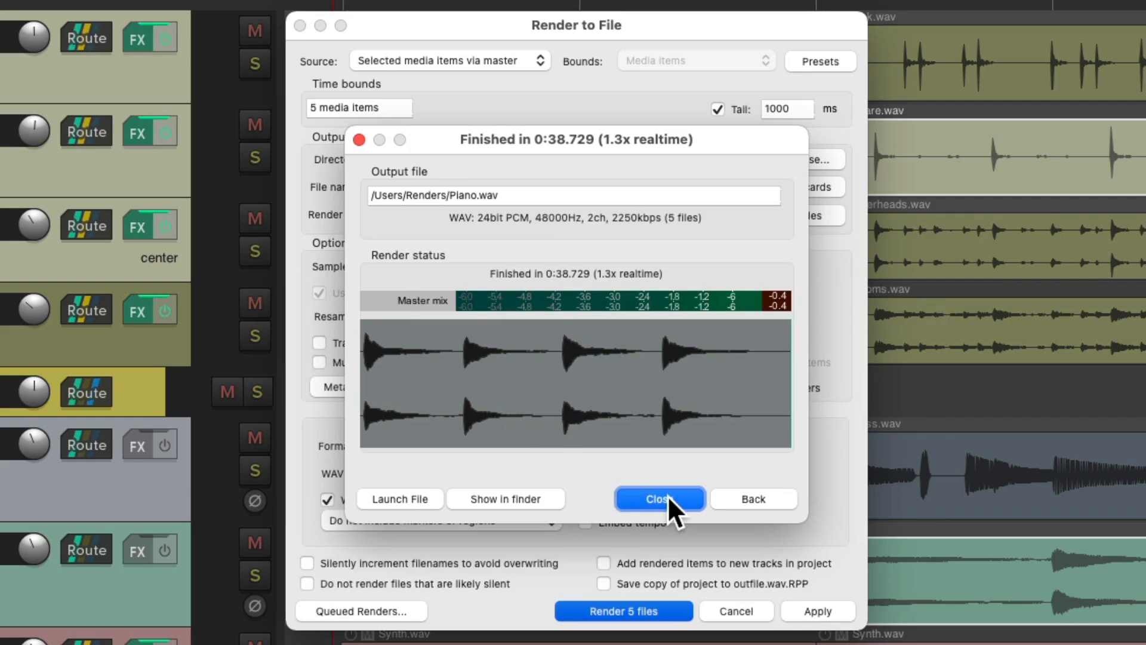
left_click(658, 499)
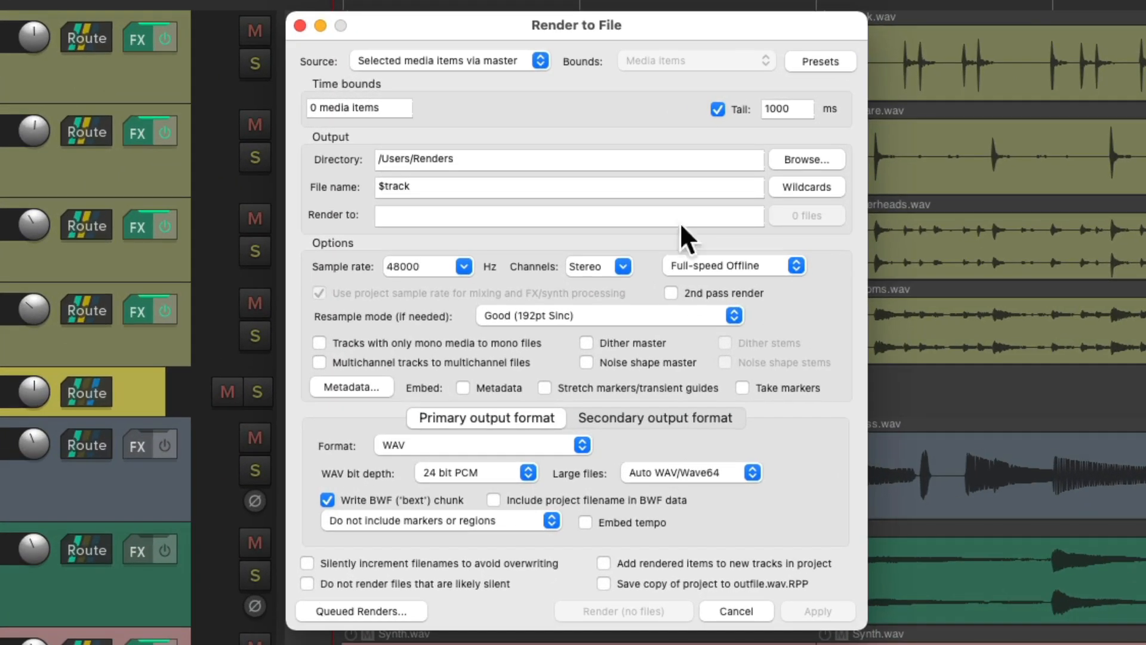
left_click(447, 60)
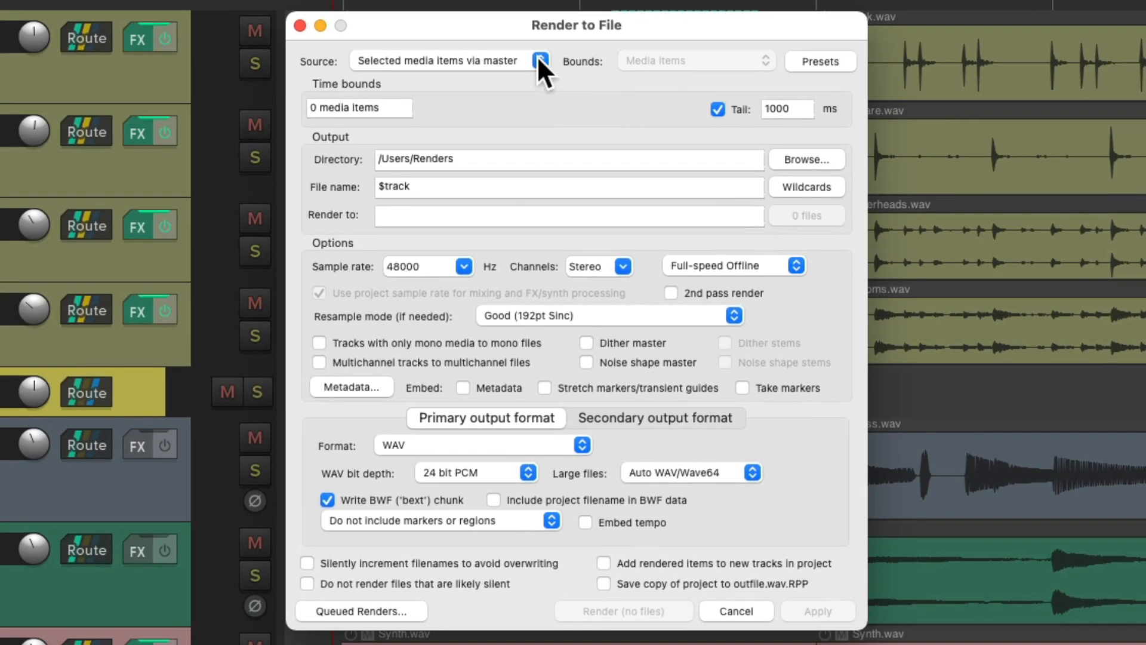
Switch the source to Razor edit areas, render the two-second Kick.wav, and view it in Finder.
left_click(541, 61)
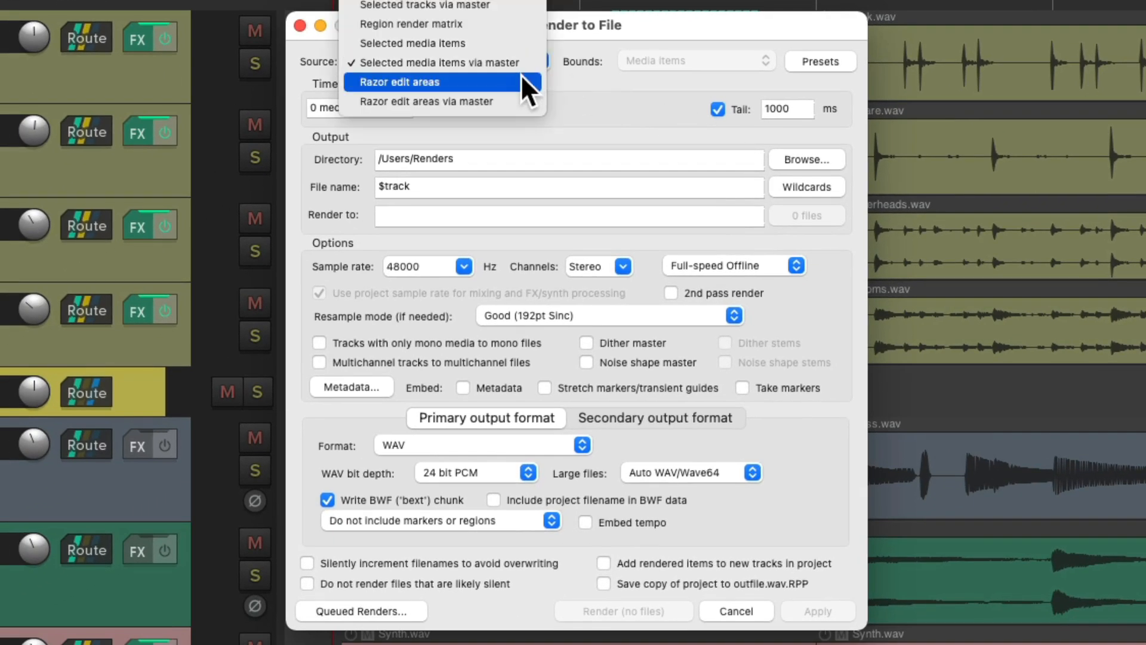
left_click(421, 82)
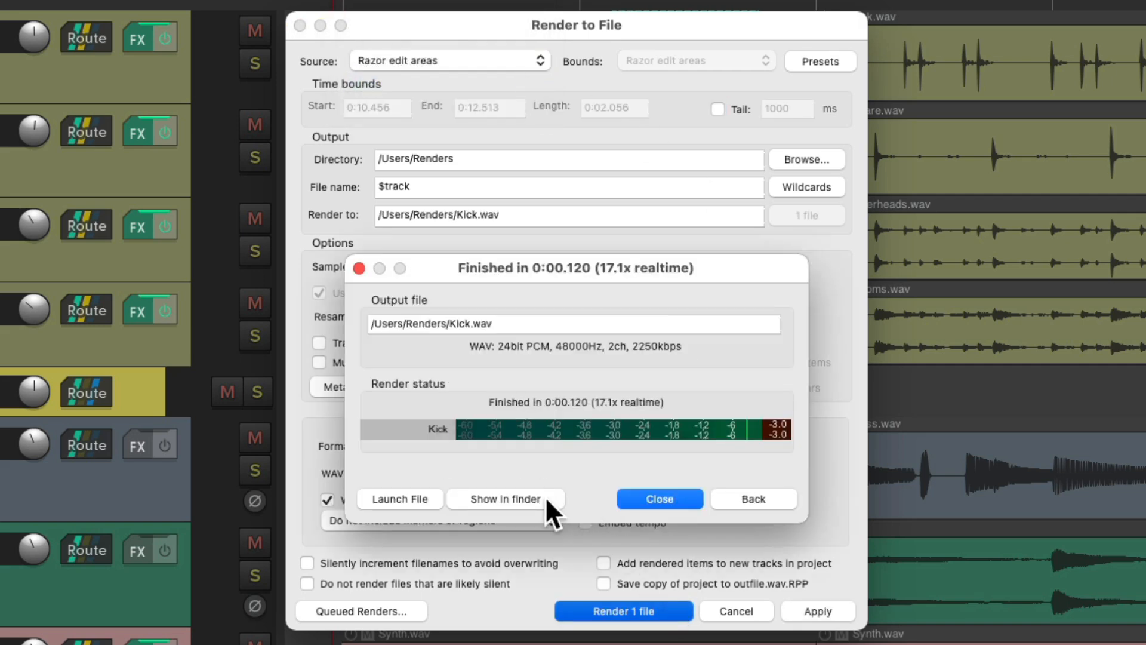
left_click(503, 499)
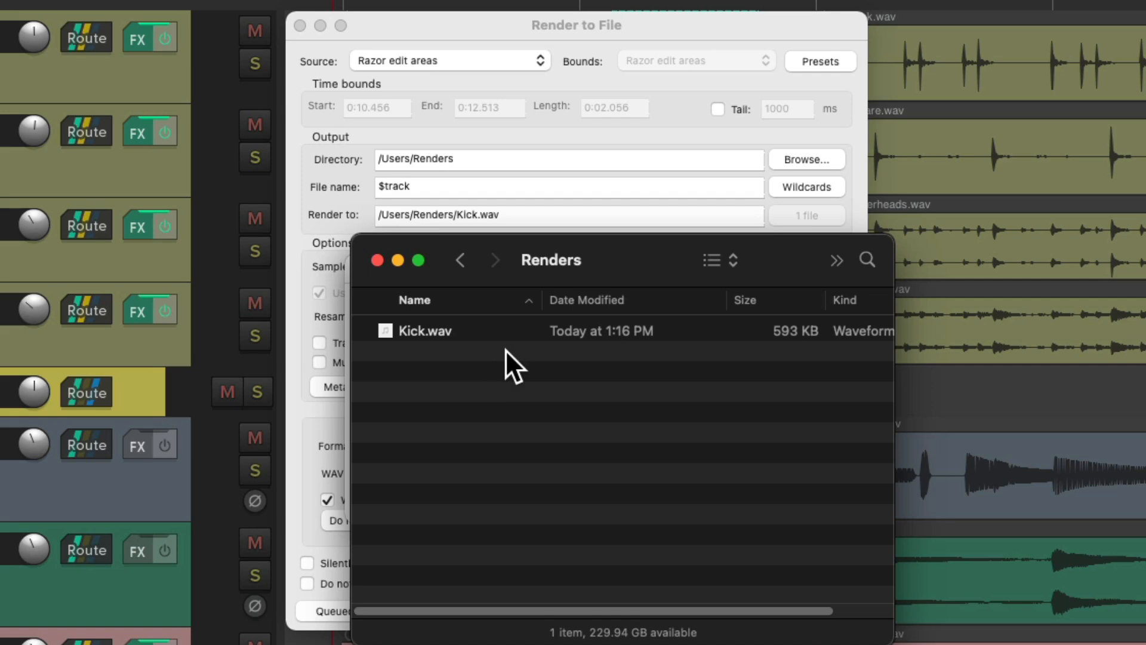
left_click(622, 610)
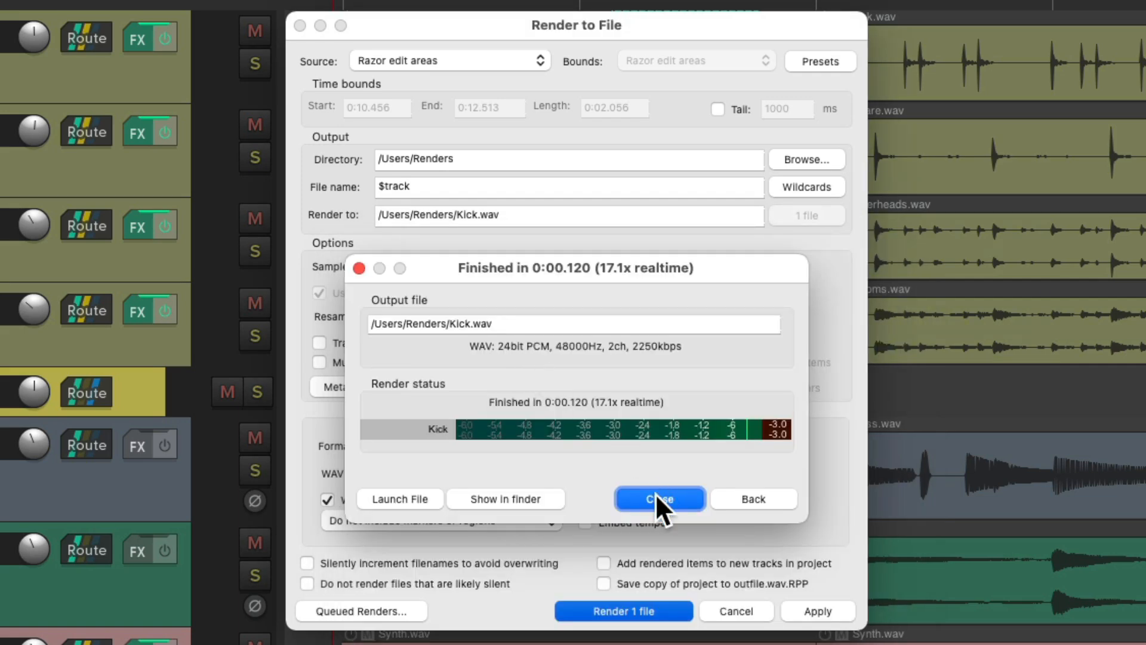
Close the previous report and render the nine razor edit areas to separate WAVs.
left_click(658, 498)
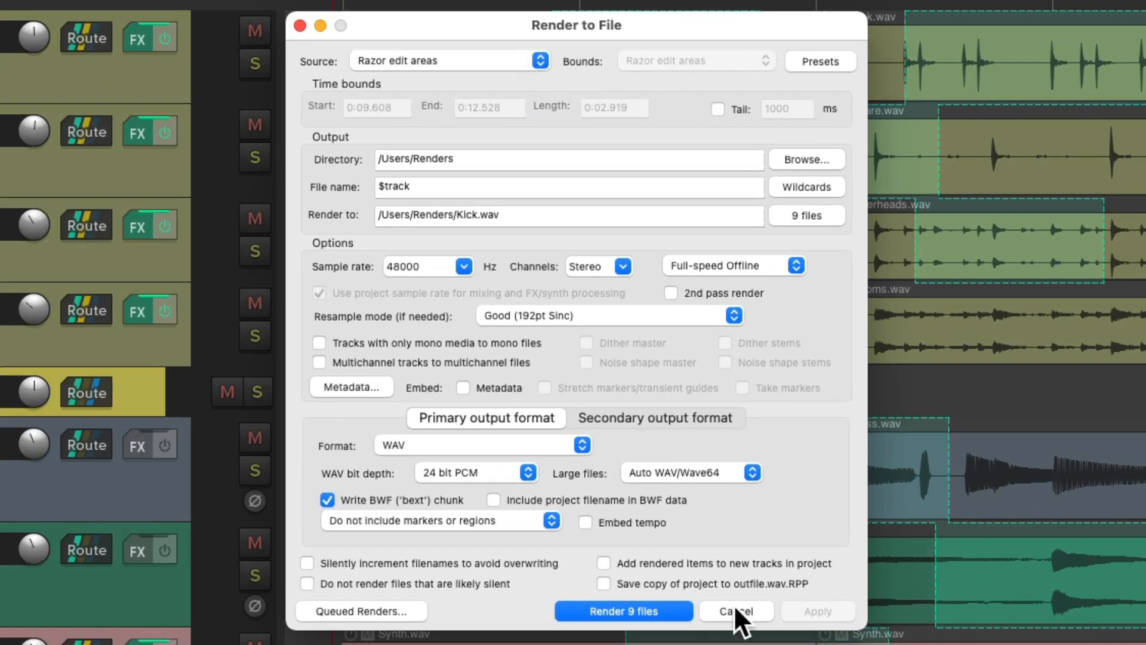
left_click(622, 610)
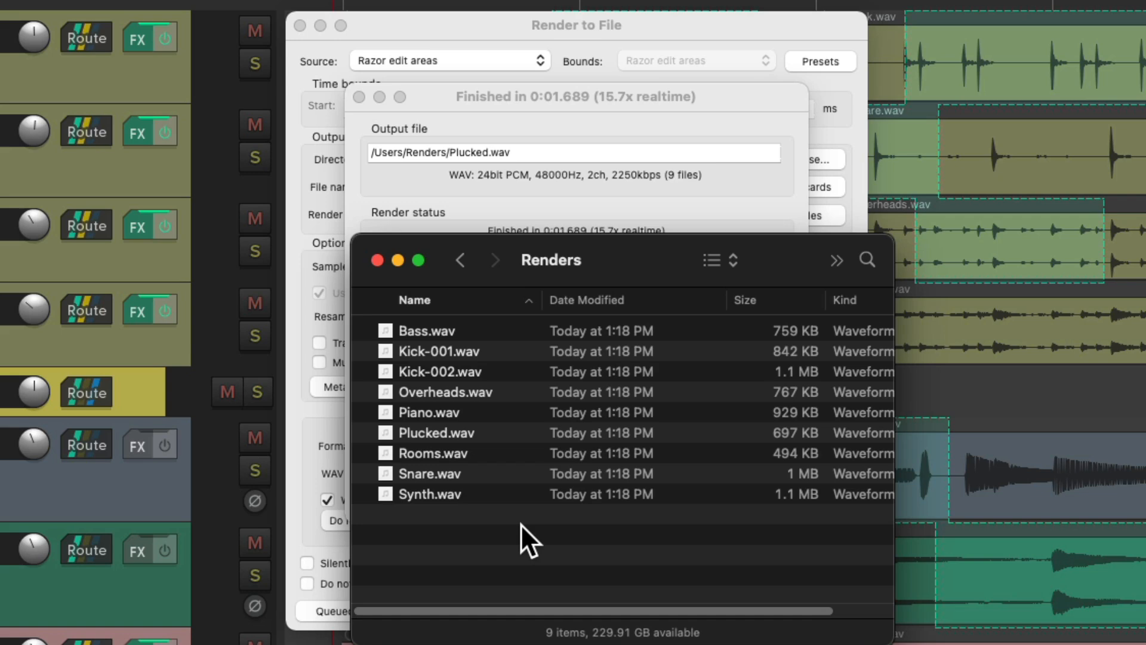
mouse_move(507, 368)
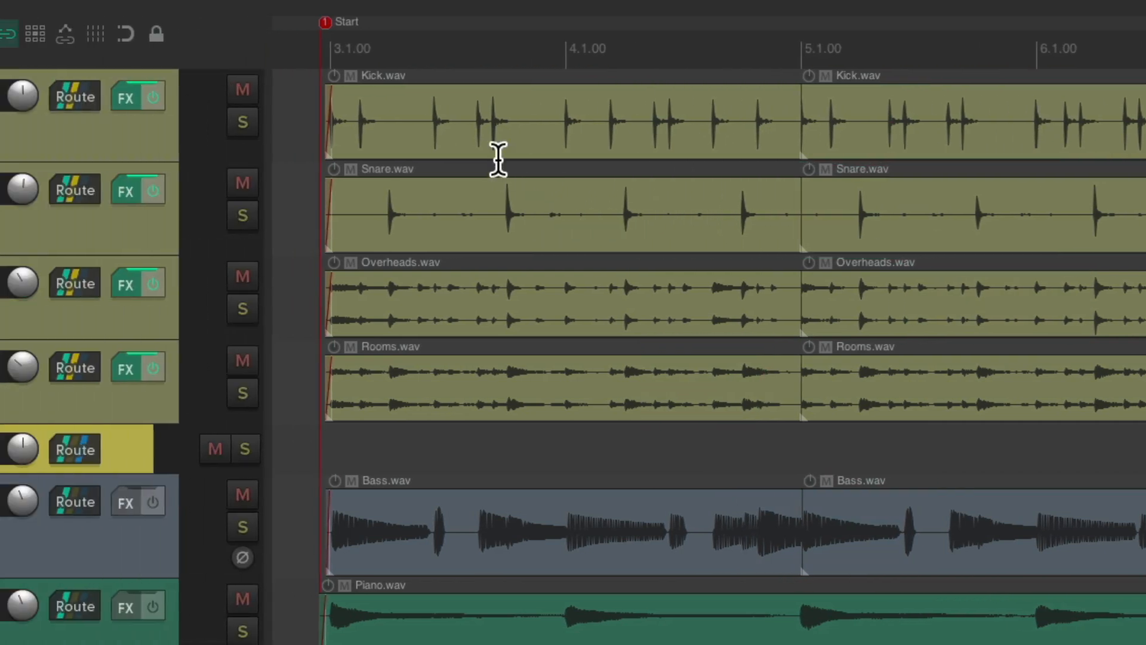
Razor-select Kick, Snare, Overheads and Rooms, render four WAVs, view them, and close the report.
left_click_drag(475, 161, 697, 423)
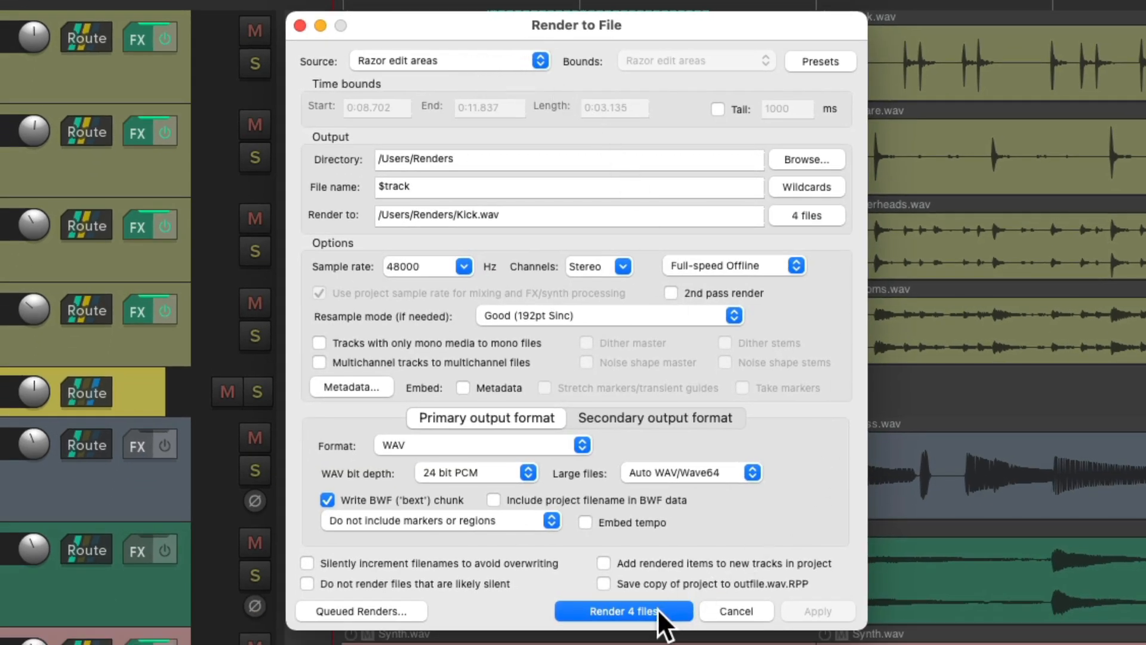
left_click(622, 610)
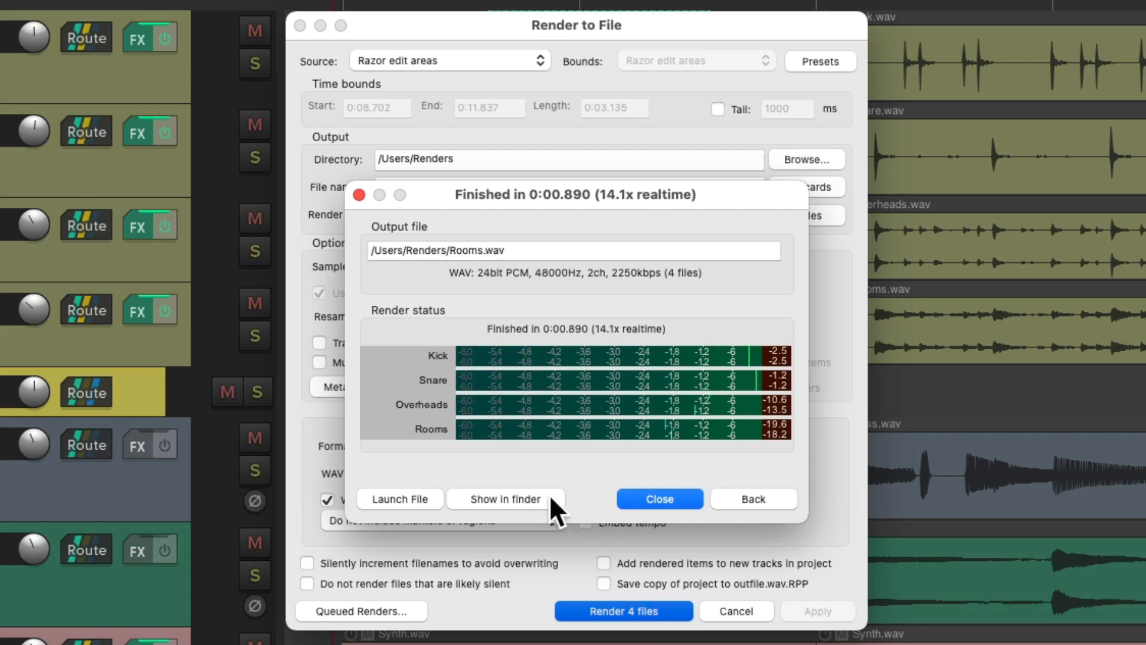
left_click(502, 499)
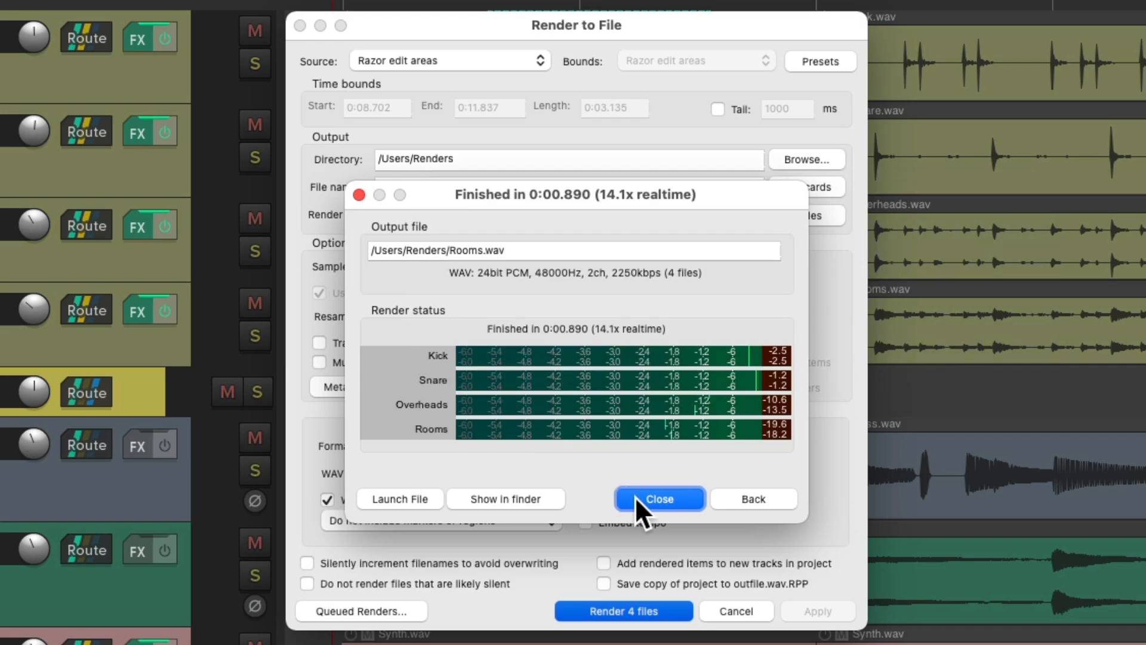
left_click(657, 499)
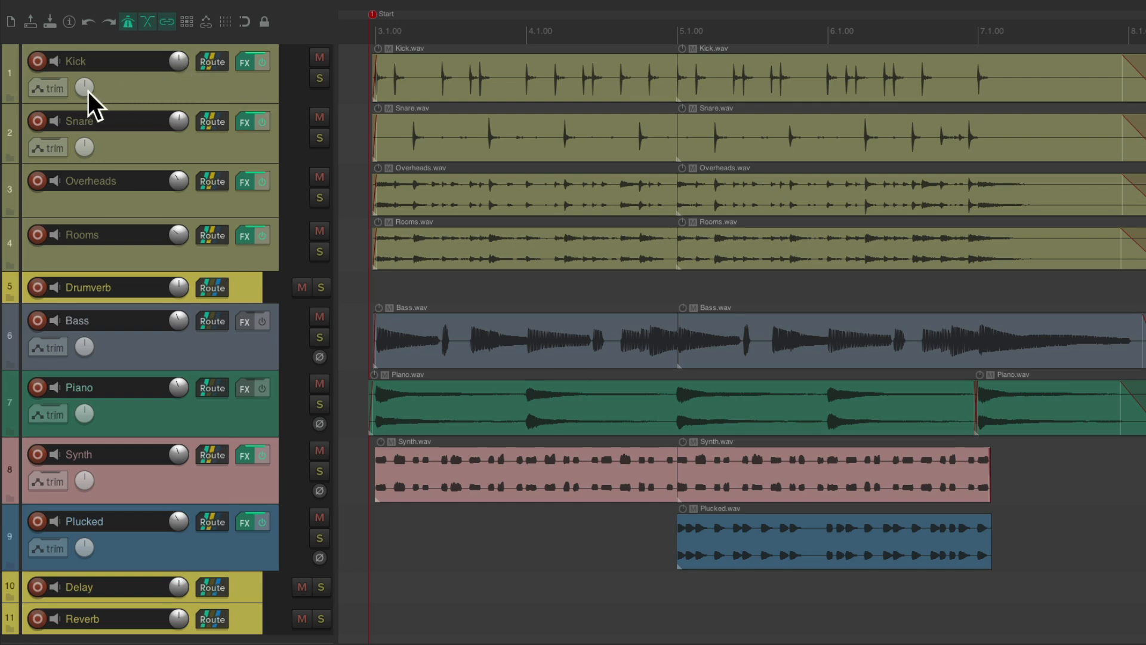
mouse_move(252, 446)
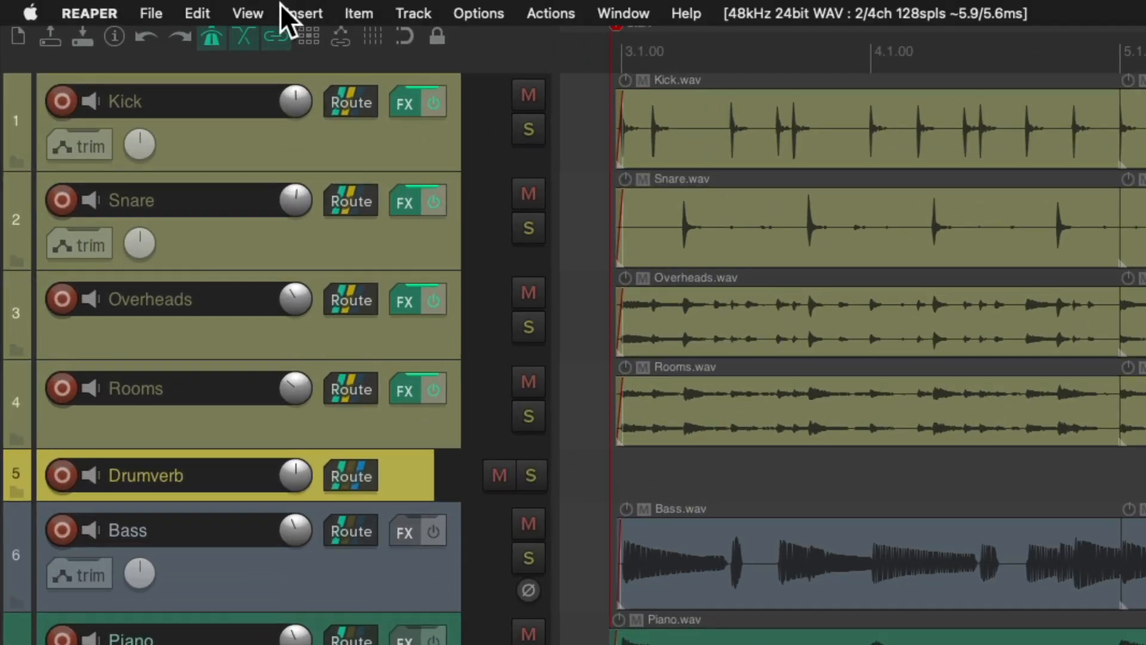
Render with source 'Razor edit areas via master', producing 7 WAV files in Renders.
left_click(247, 13)
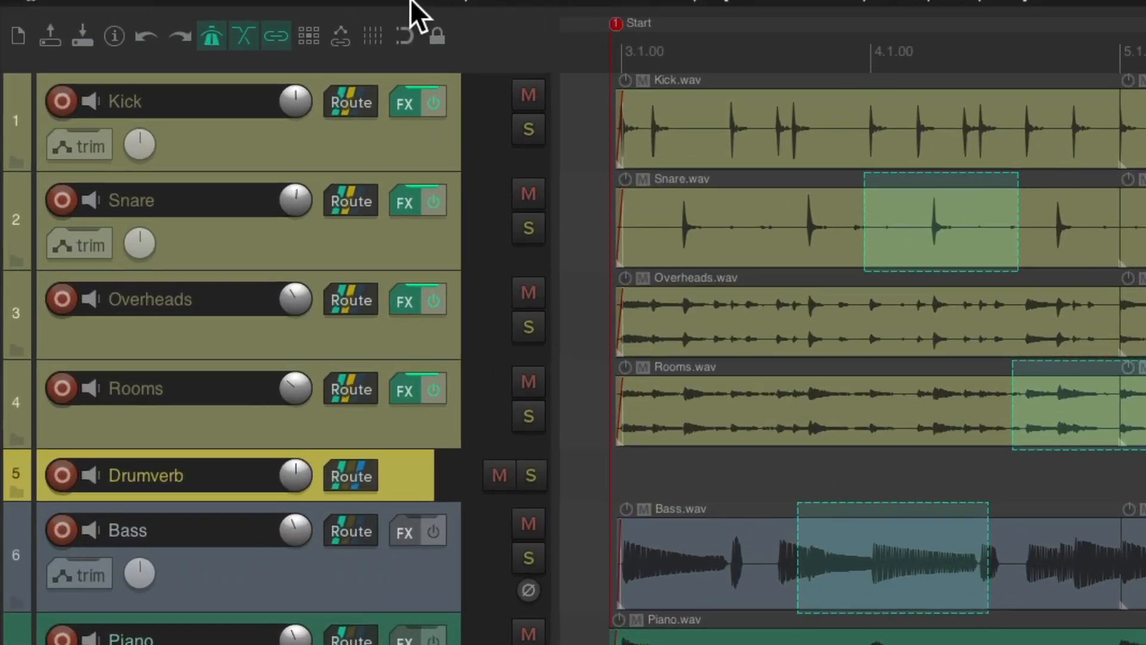
left_click(247, 13)
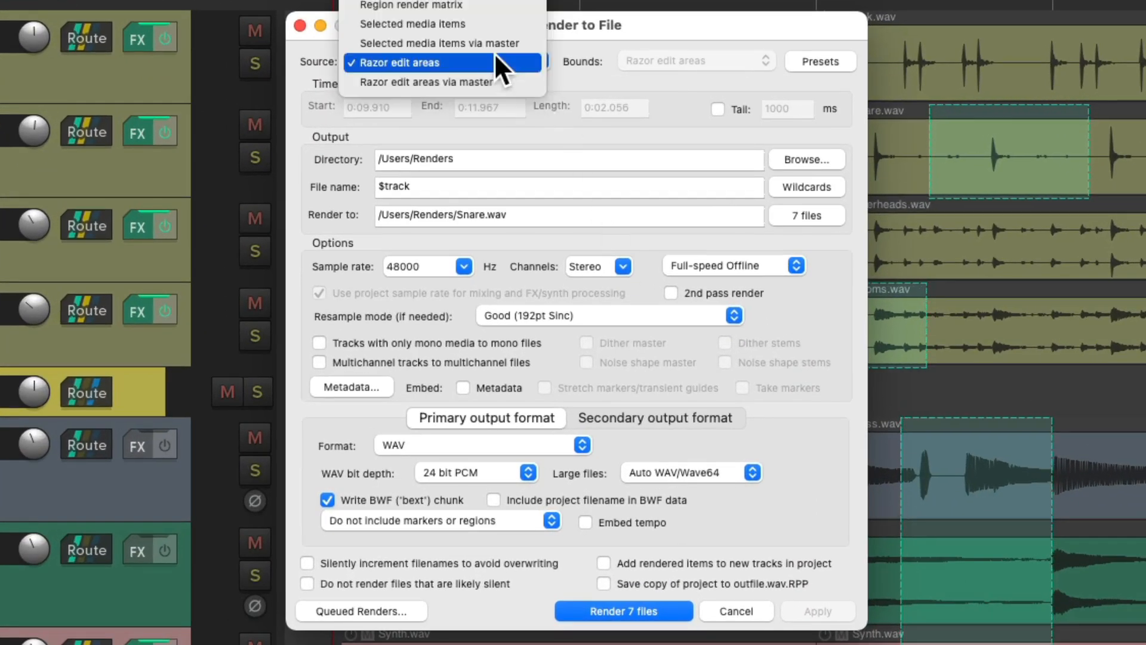
mouse_move(424, 82)
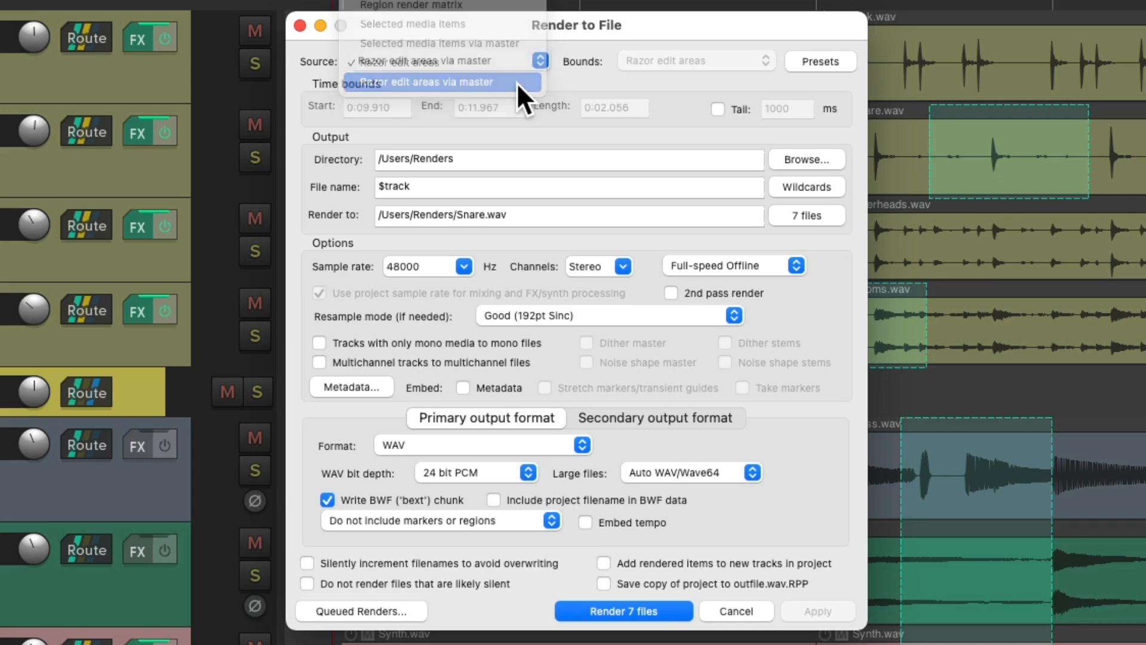
left_click(622, 610)
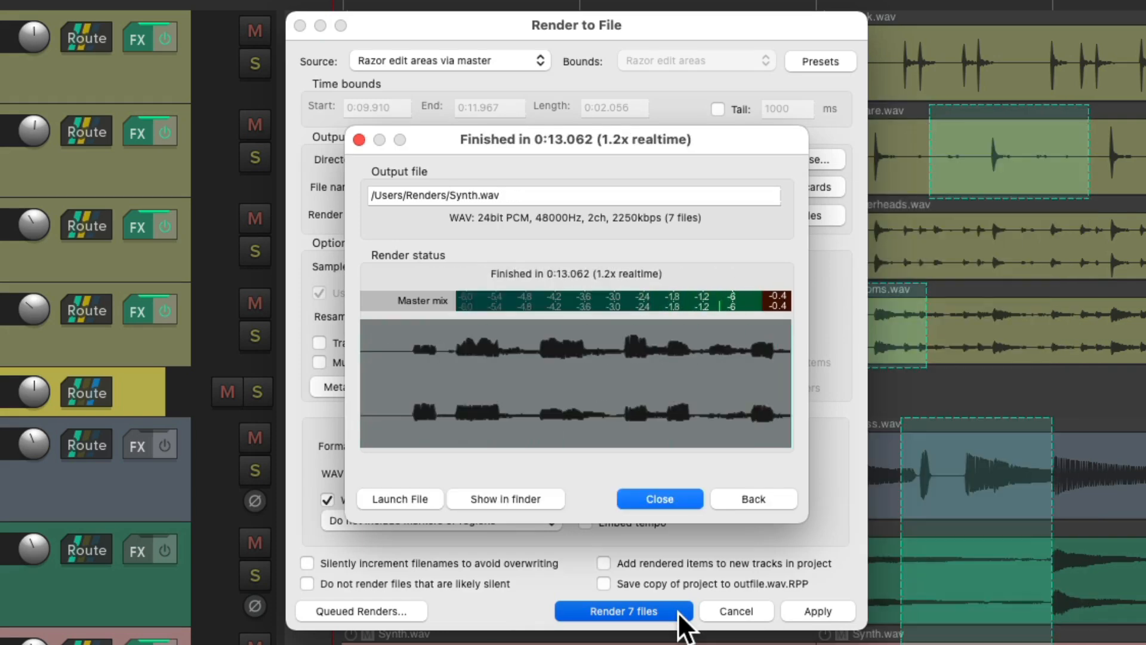
left_click(504, 499)
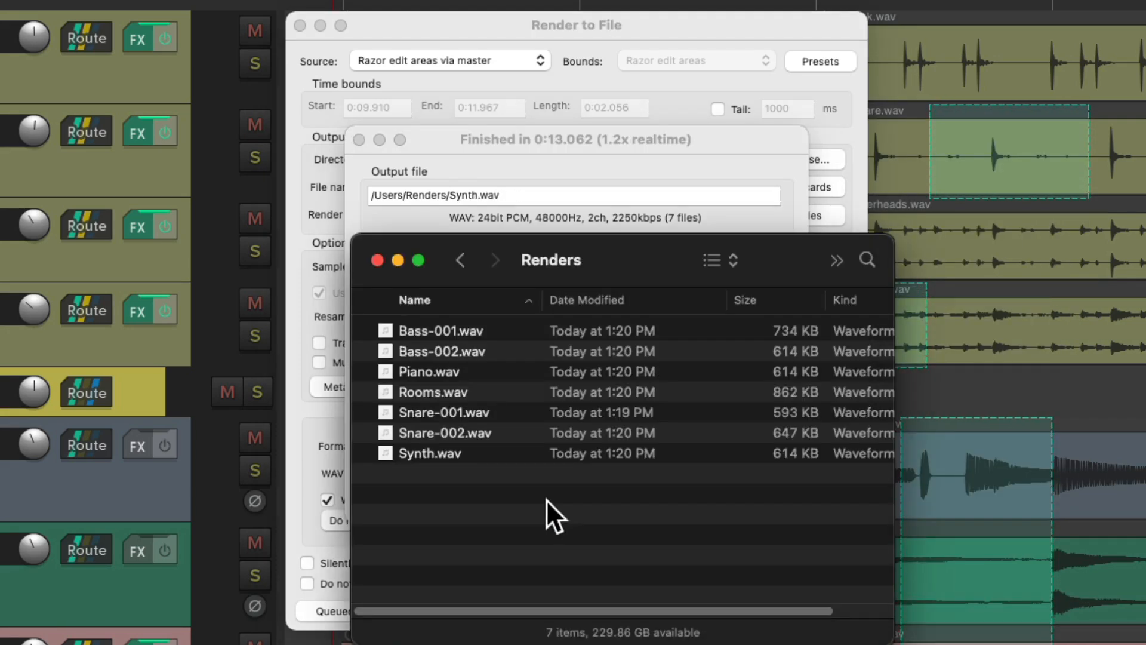
mouse_move(525, 489)
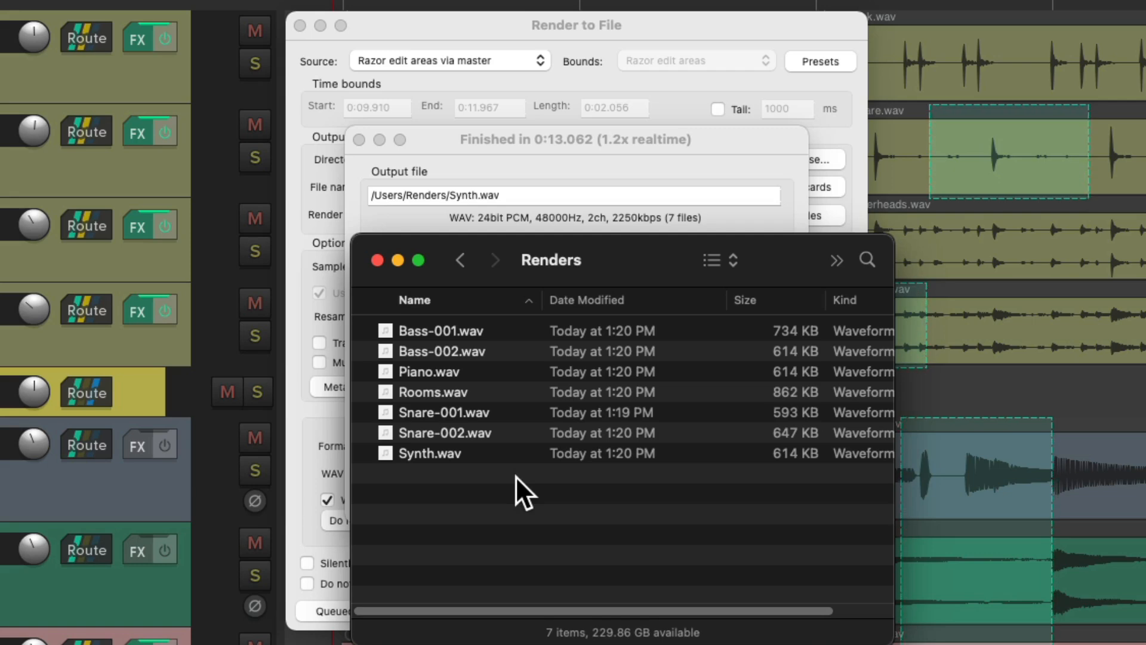
mouse_move(512, 406)
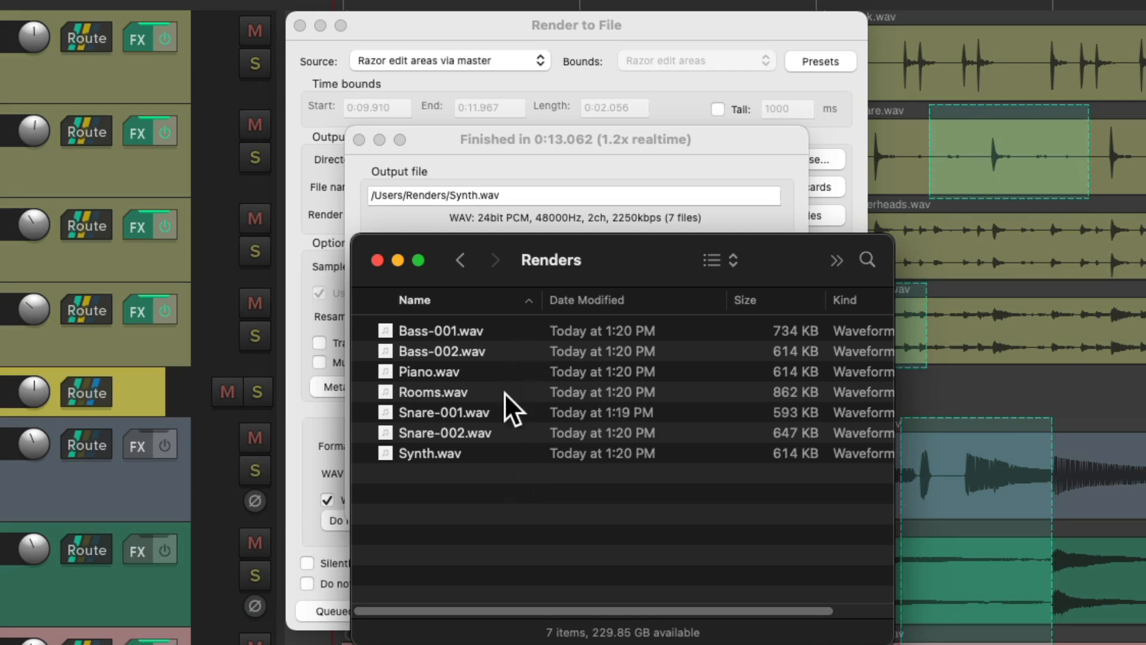